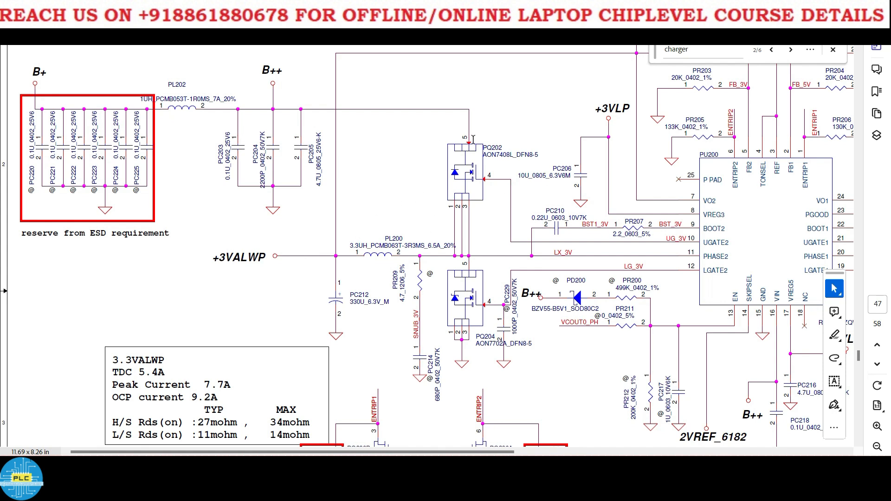
{"action": "mouse_move", "coordinate": [426, 192]}
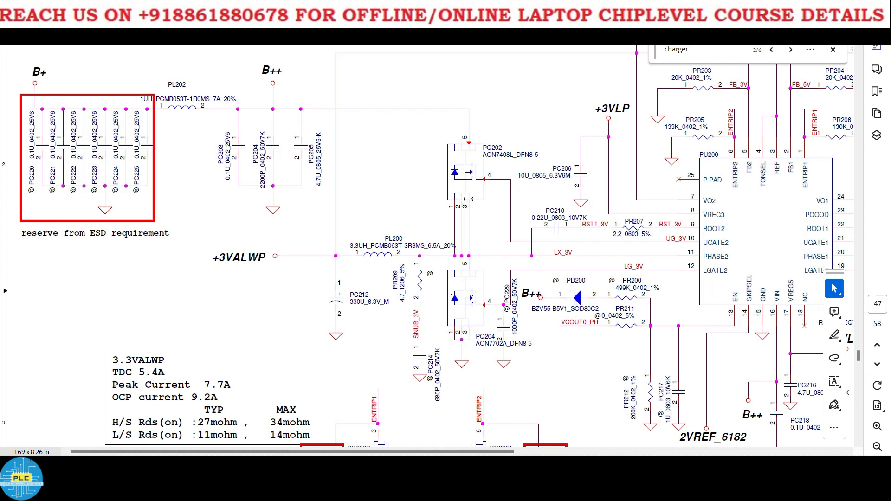
{"action": "mouse_move", "coordinate": [451, 193]}
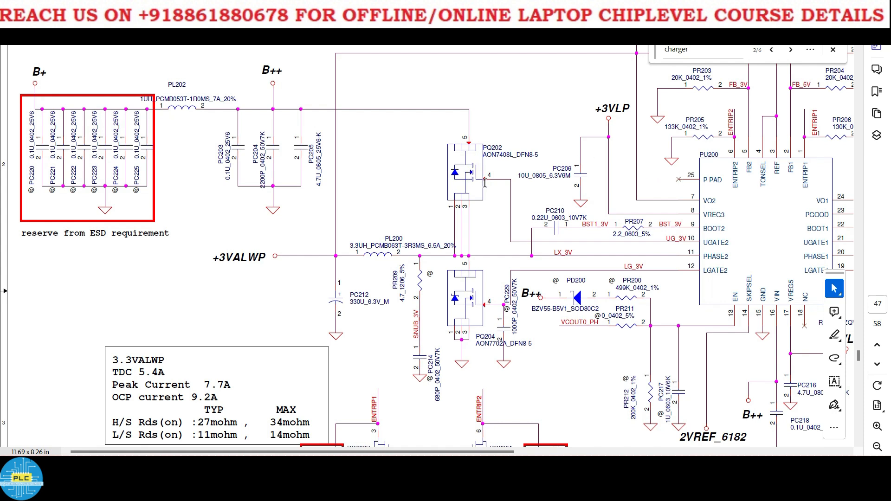
{"action": "mouse_move", "coordinate": [507, 213]}
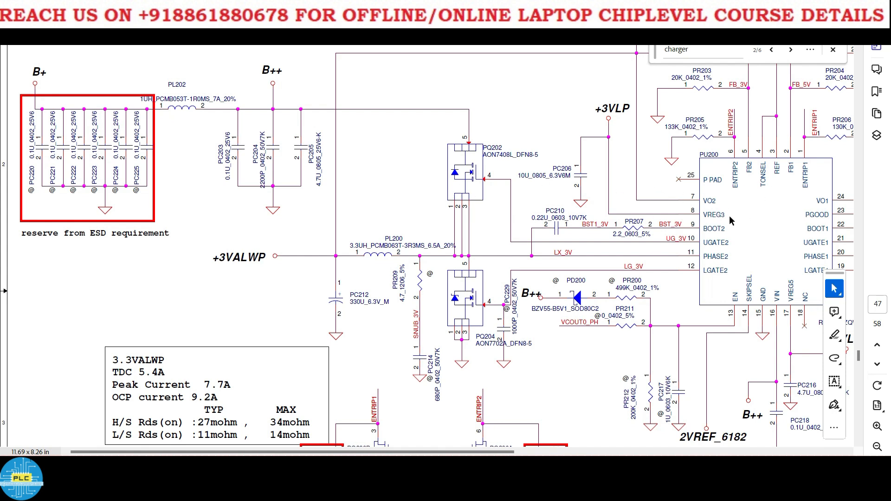
{"action": "mouse_move", "coordinate": [461, 154]}
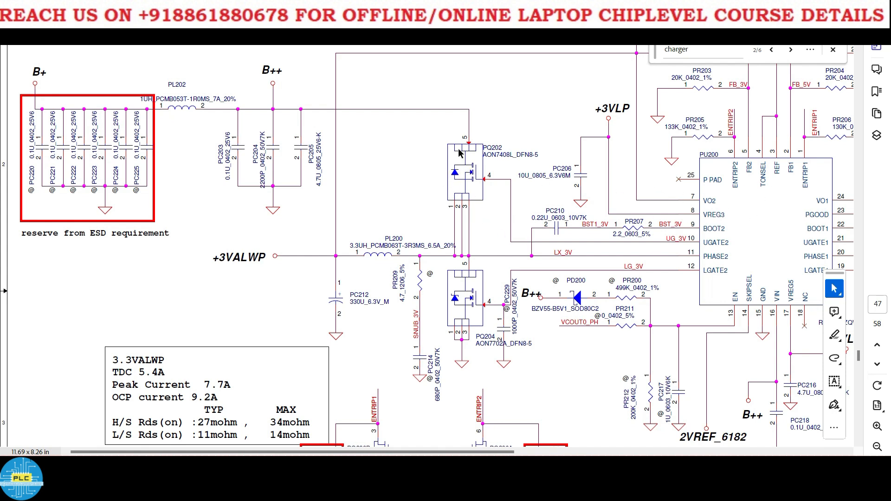
{"action": "mouse_move", "coordinate": [470, 164]}
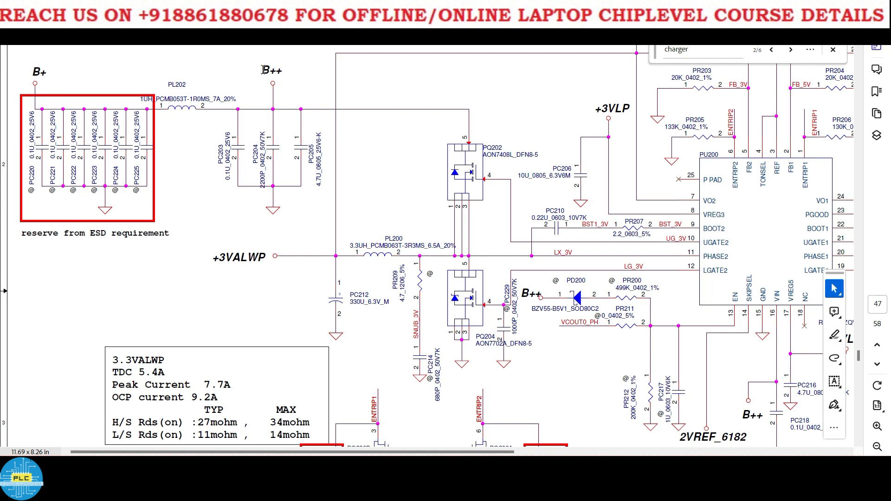
Highlight the B++ and +3VALWP rail labels on the 3VALWP regulator schematic page.
{"action": "double_click", "coordinate": [272, 70]}
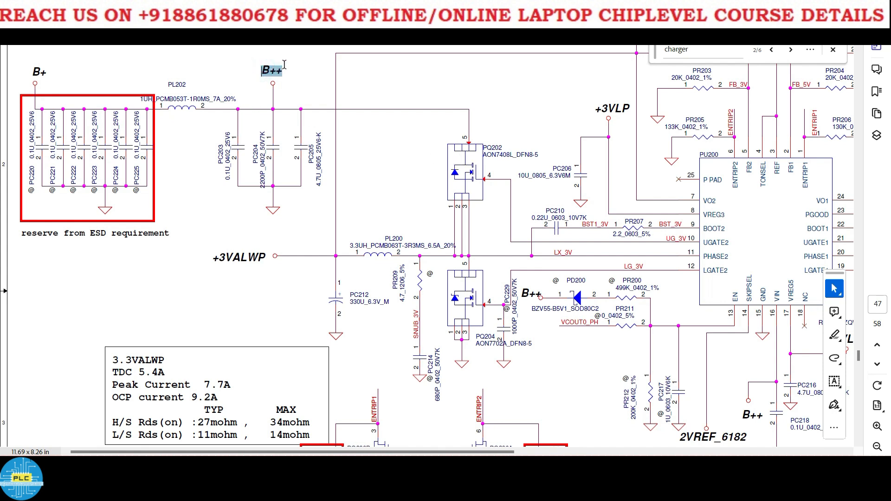
{"action": "left_click", "coordinate": [271, 71]}
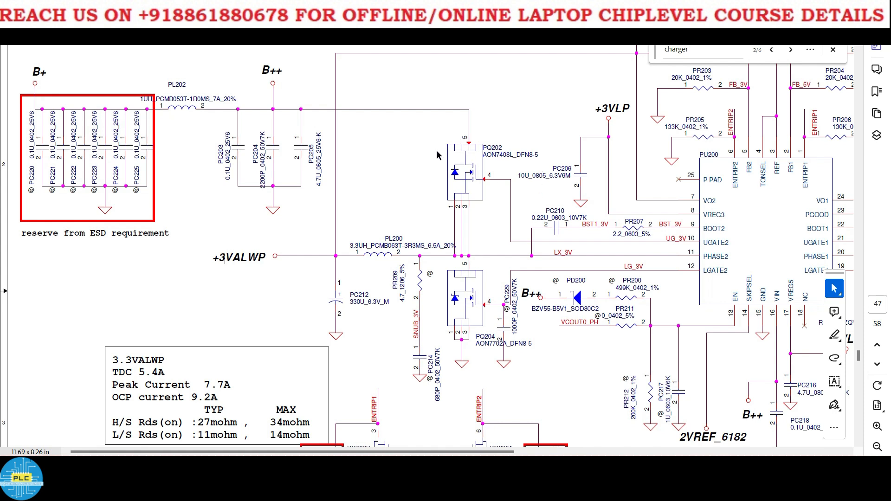
{"action": "mouse_move", "coordinate": [425, 224]}
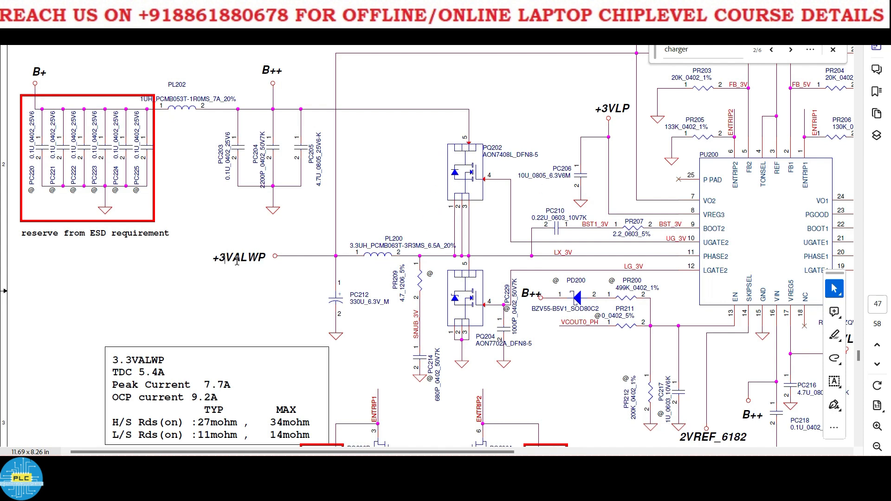
{"action": "double_click", "coordinate": [237, 257]}
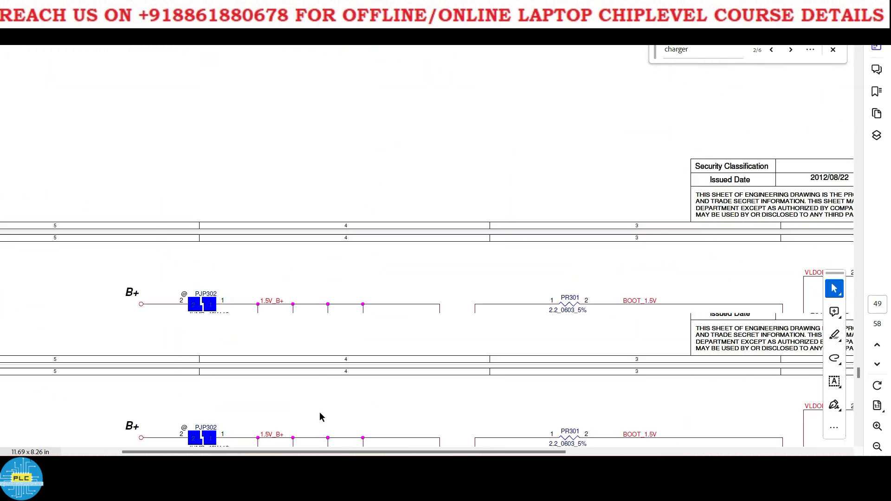
Scroll to page 50 and highlight the +1.5VP output net label.
{"action": "scroll", "scroll_direction": "down", "scroll_amount": 3}
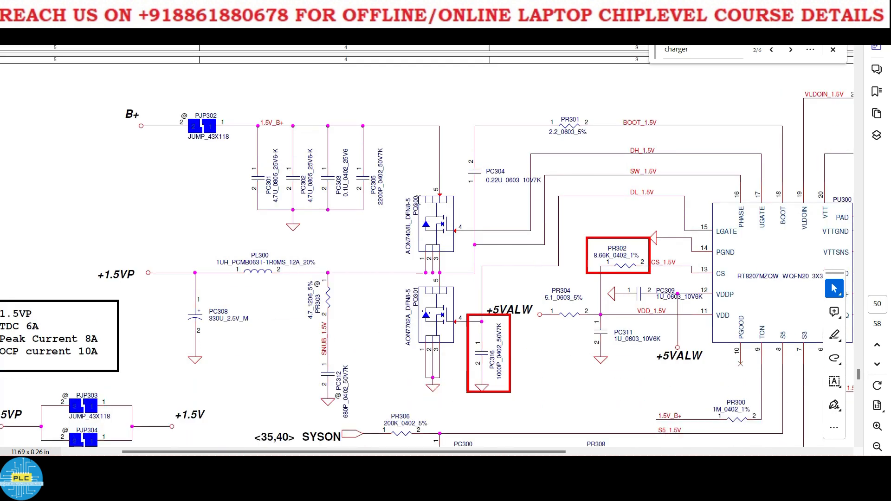
{"action": "mouse_move", "coordinate": [447, 222]}
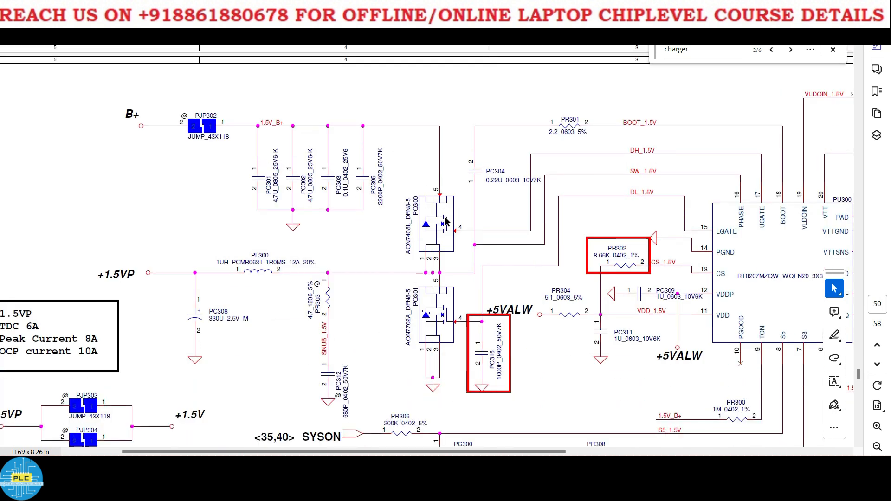
{"action": "left_click", "coordinate": [114, 273]}
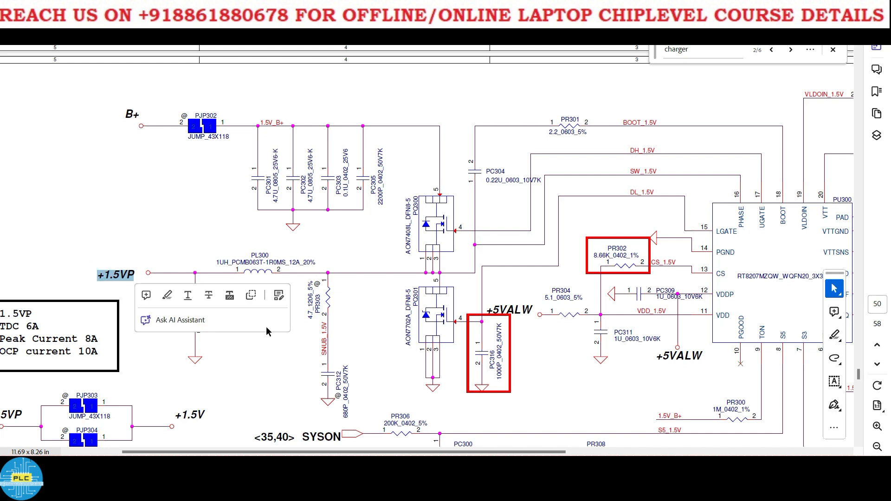
{"action": "mouse_move", "coordinate": [449, 239]}
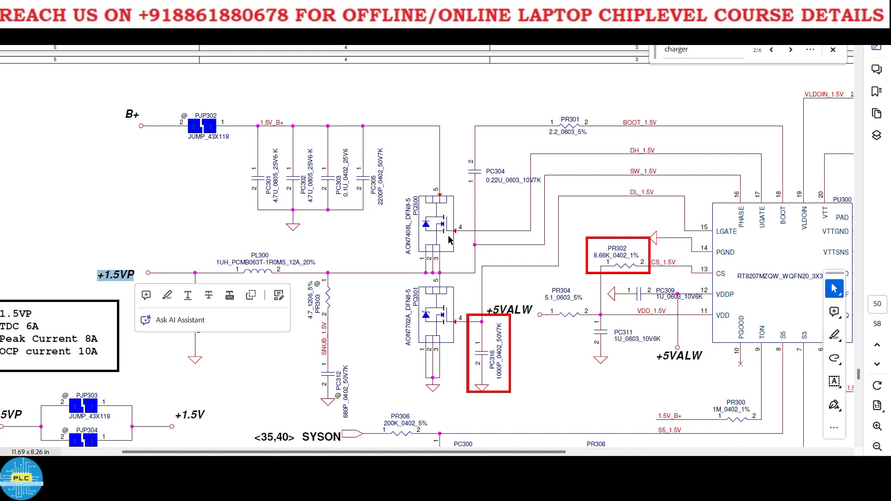
{"action": "mouse_move", "coordinate": [441, 208]}
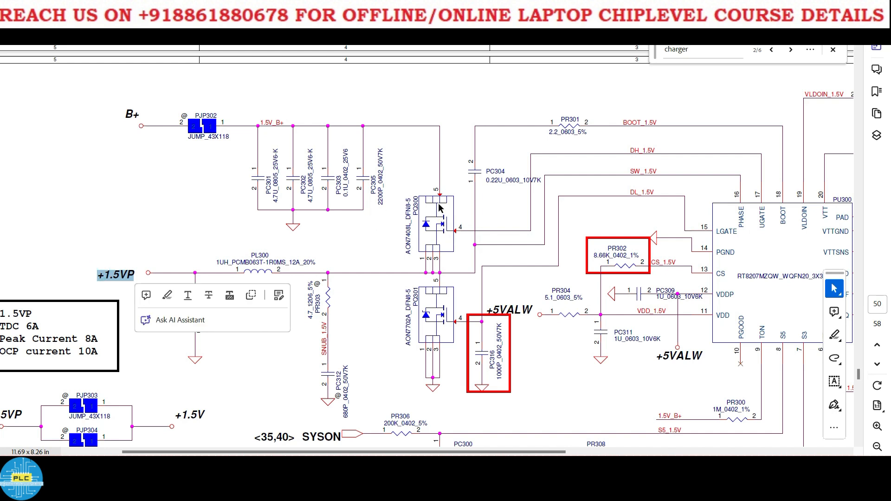
{"action": "mouse_move", "coordinate": [498, 231]}
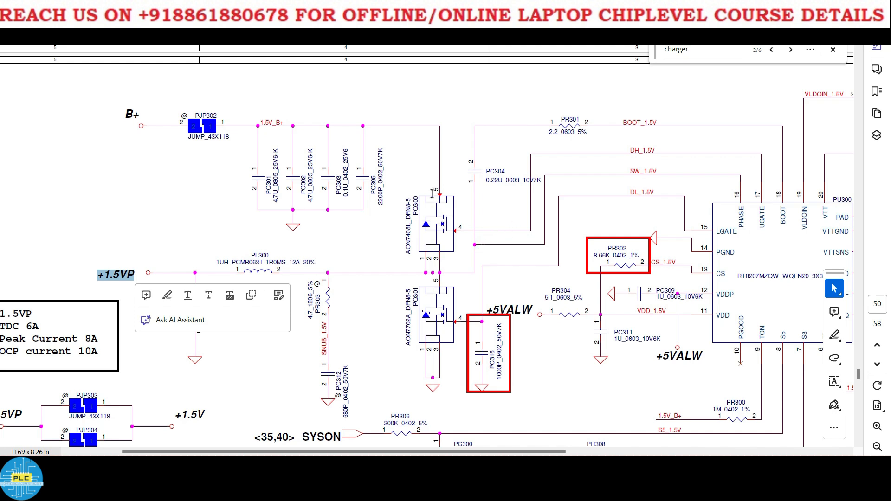
{"action": "mouse_move", "coordinate": [402, 262]}
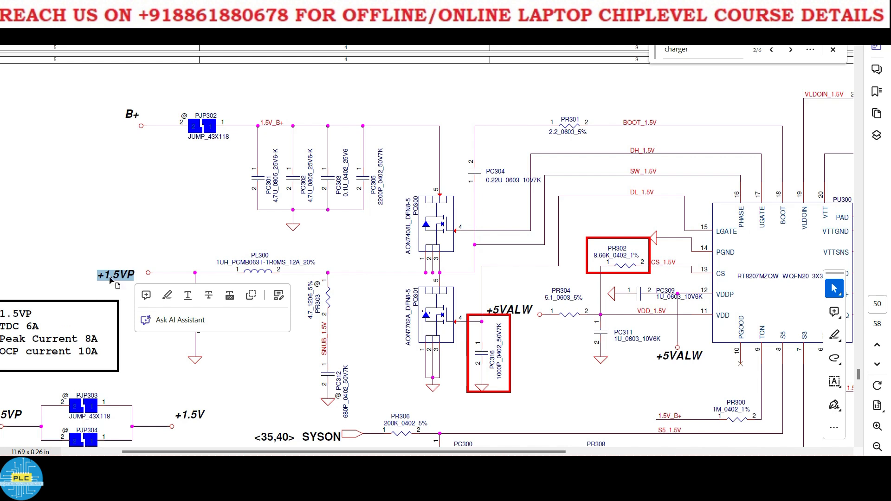
{"action": "mouse_move", "coordinate": [218, 254]}
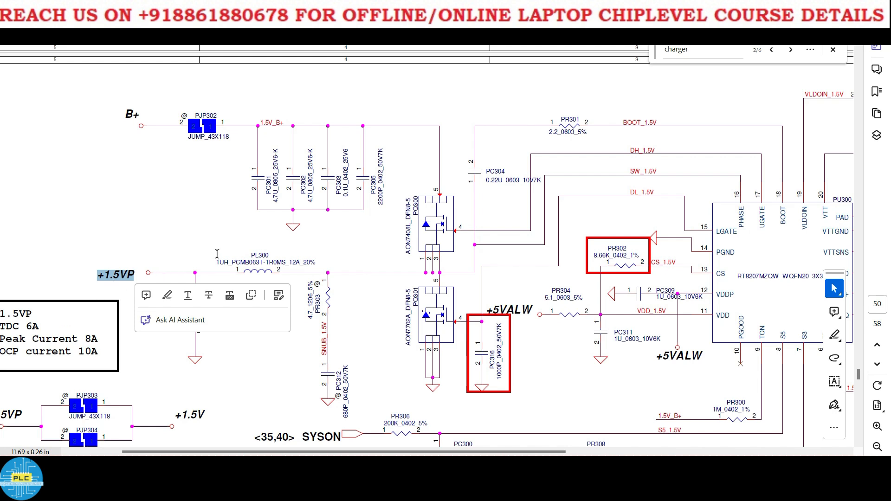
{"action": "mouse_move", "coordinate": [109, 287]}
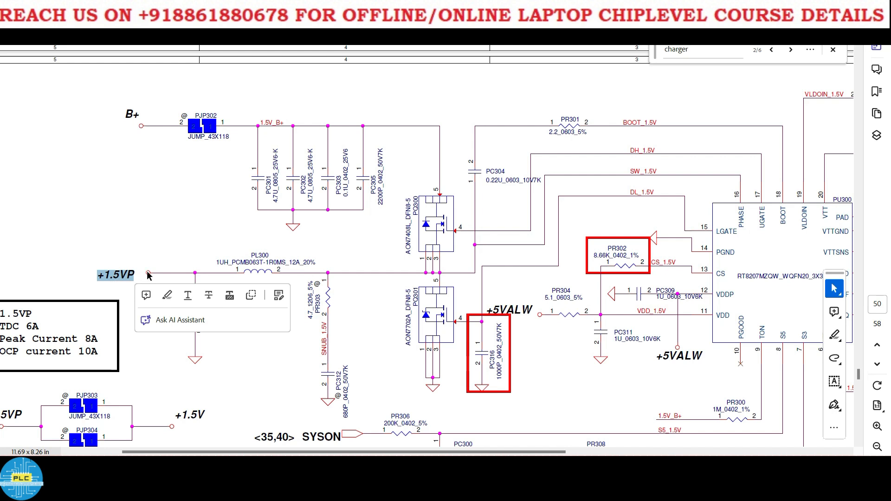
{"action": "mouse_move", "coordinate": [425, 279]}
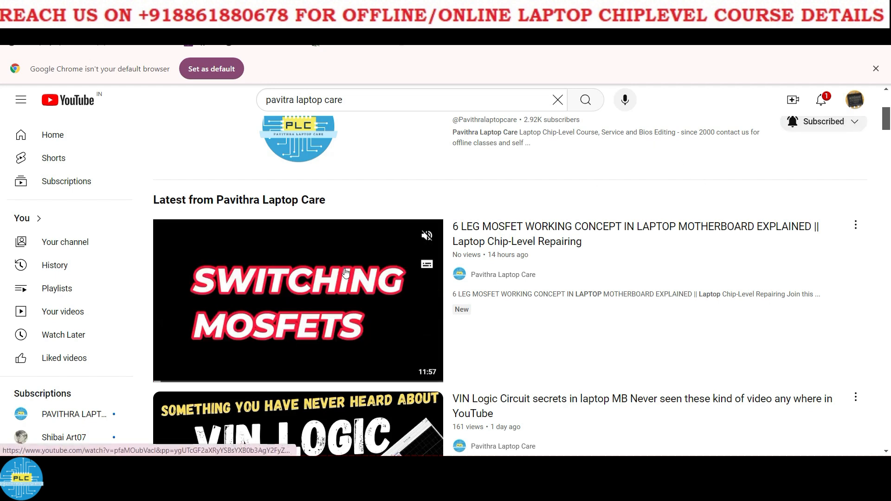
Open the switching MOSFETs video and view the Complete ChipLevel Repair membership tier.
{"action": "left_click", "coordinate": [297, 301]}
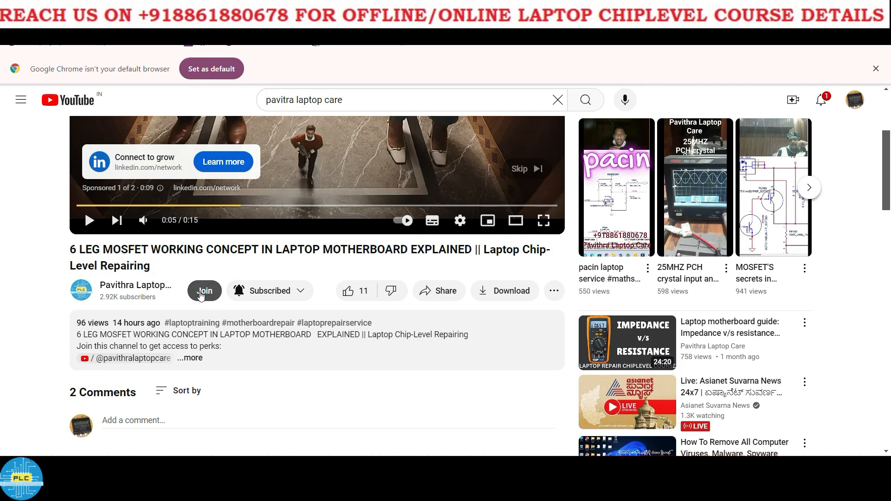
{"action": "left_click", "coordinate": [204, 291]}
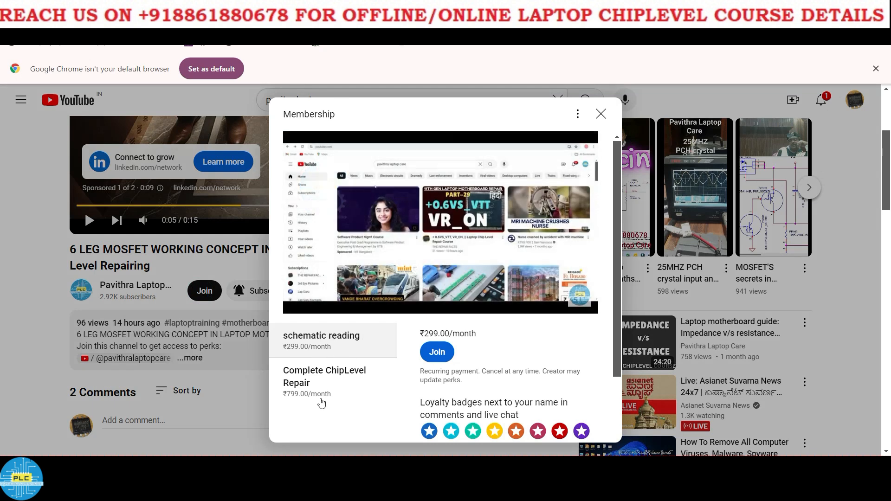
{"action": "left_click", "coordinate": [324, 377]}
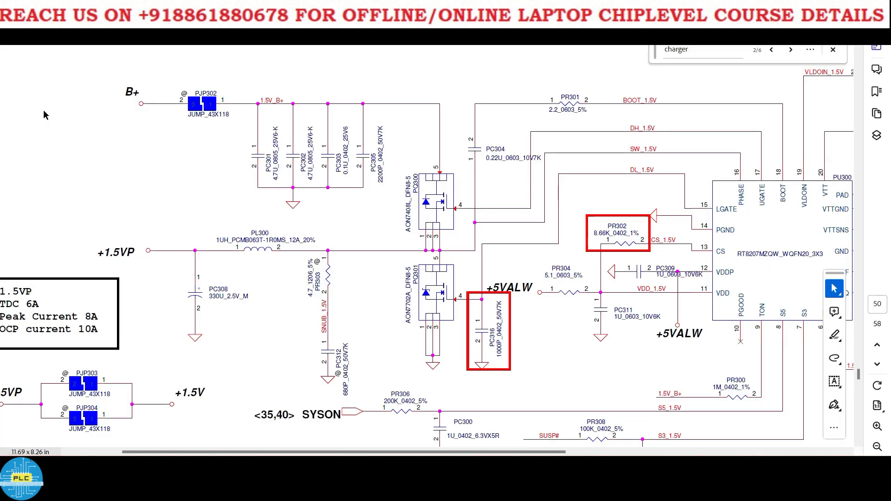
{"action": "mouse_move", "coordinate": [117, 275]}
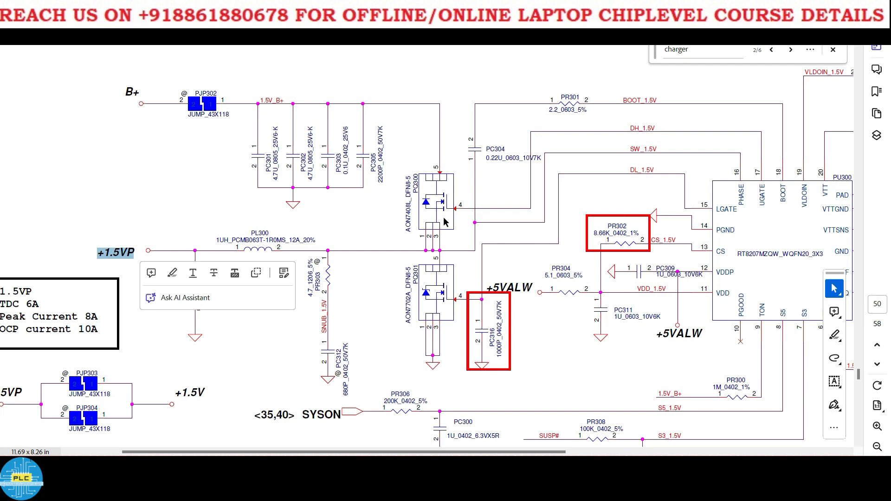
{"action": "mouse_move", "coordinate": [461, 177]}
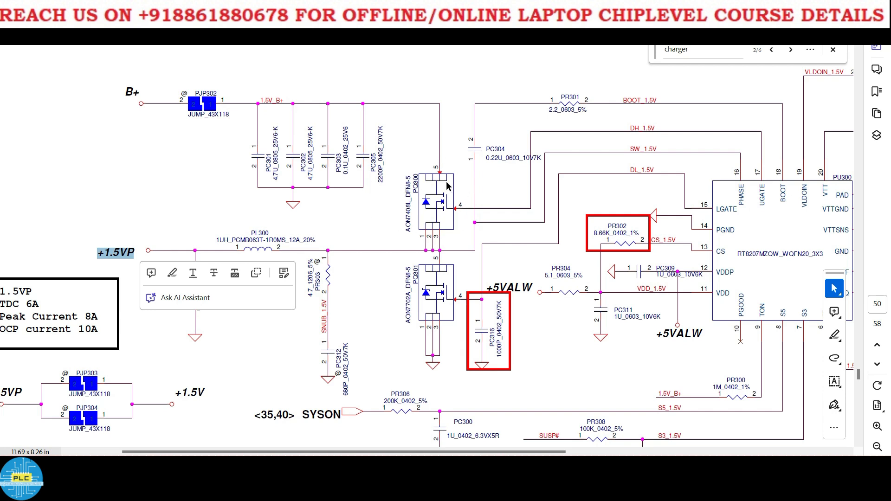
{"action": "mouse_move", "coordinate": [119, 282]}
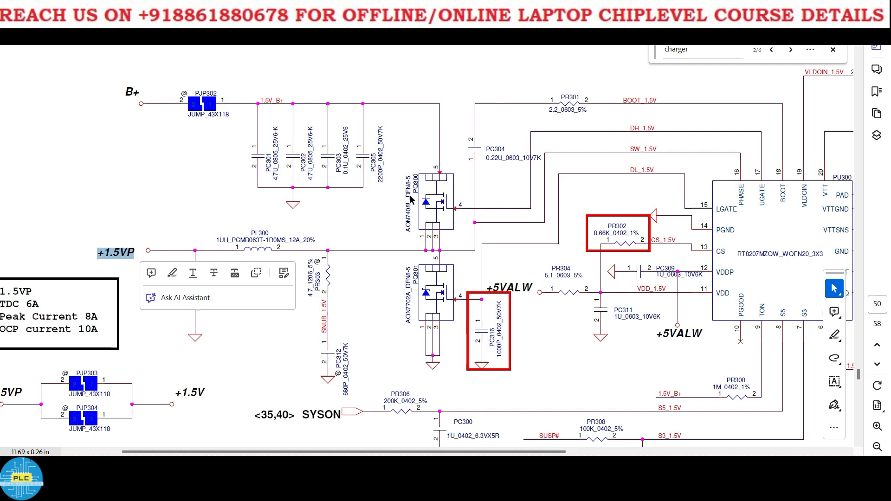
{"action": "mouse_move", "coordinate": [486, 187]}
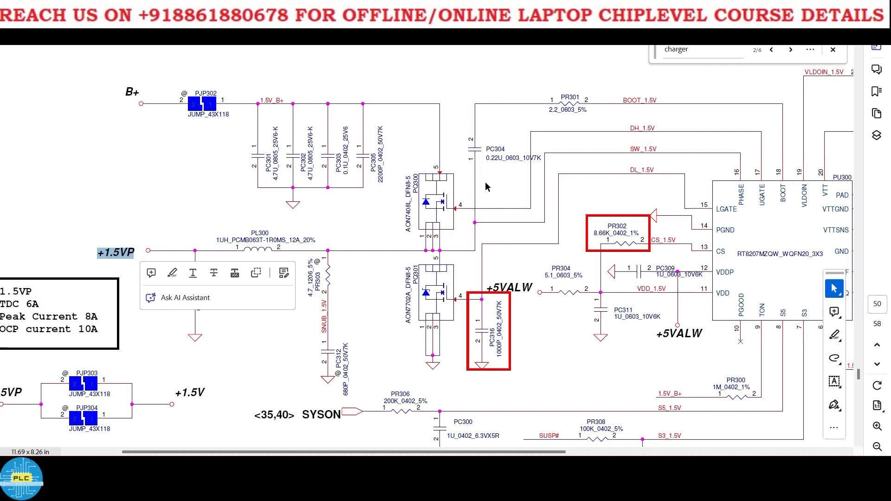
{"action": "mouse_move", "coordinate": [162, 267]}
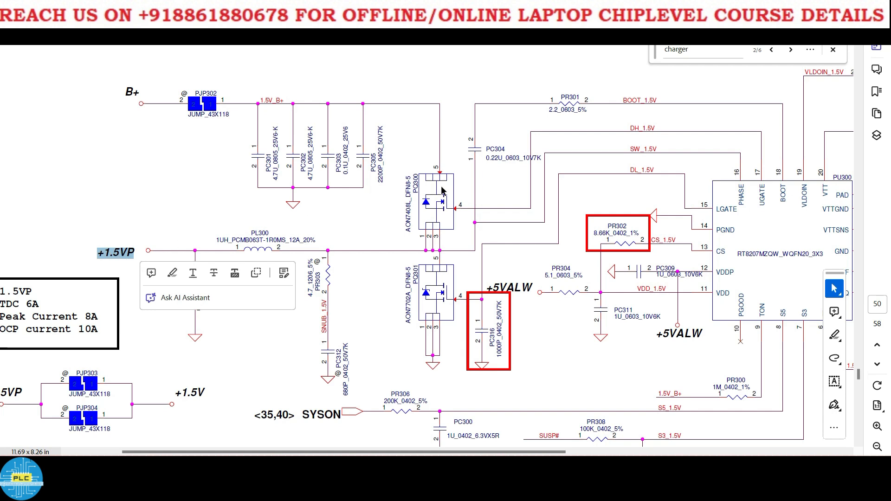
{"action": "mouse_move", "coordinate": [443, 205]}
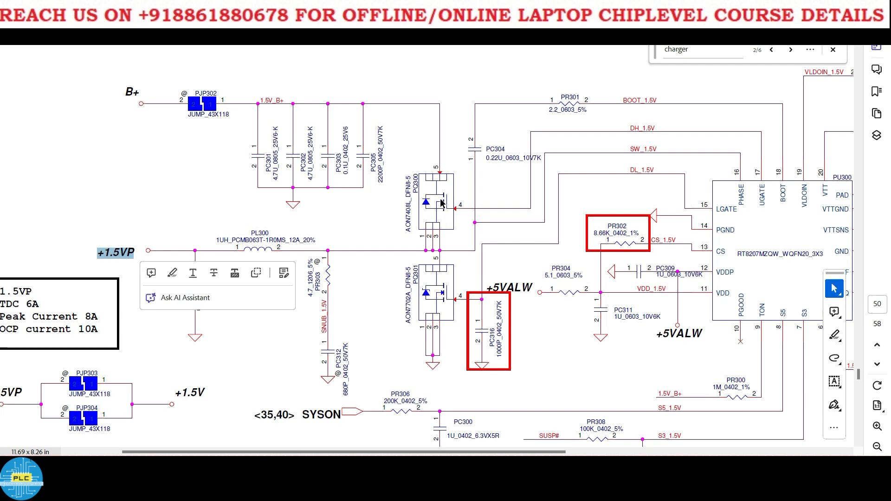
{"action": "mouse_move", "coordinate": [443, 203]}
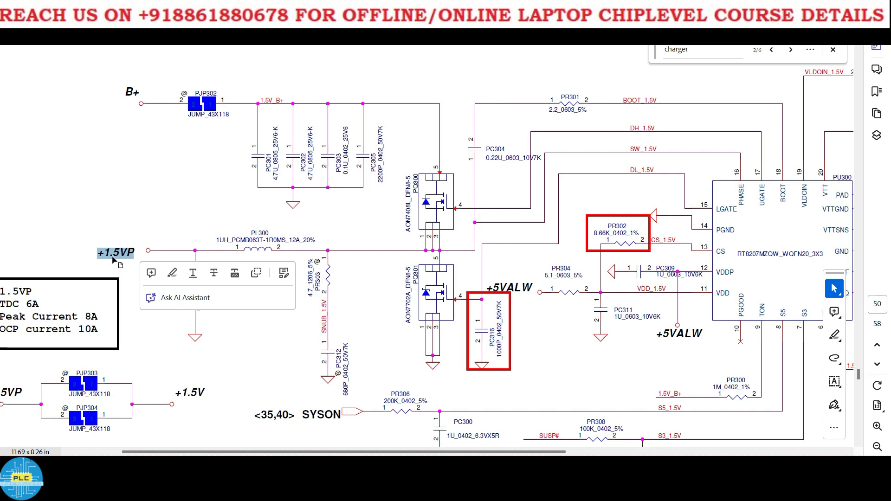
{"action": "mouse_move", "coordinate": [161, 165]}
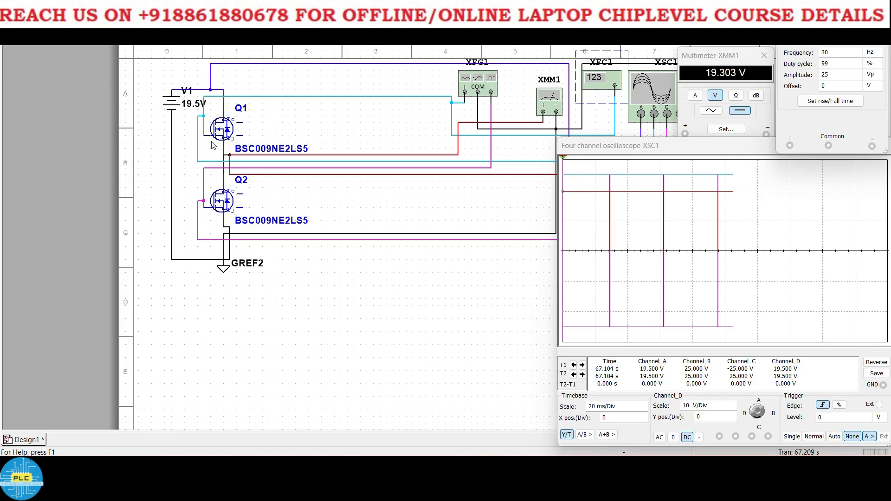
{"action": "mouse_move", "coordinate": [227, 205]}
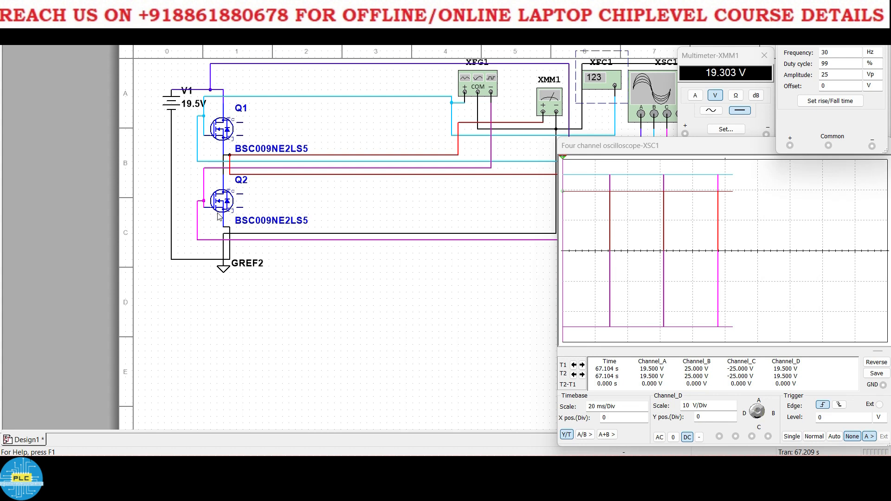
{"action": "mouse_move", "coordinate": [223, 147]}
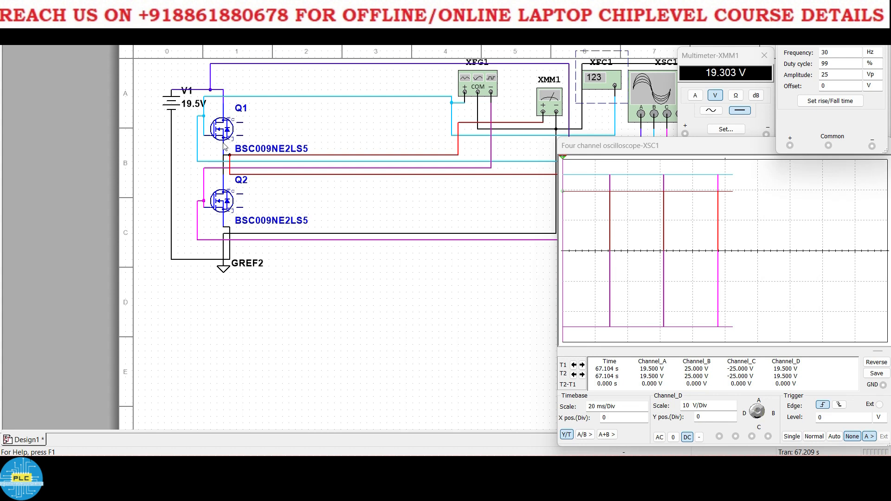
{"action": "mouse_move", "coordinate": [223, 183]}
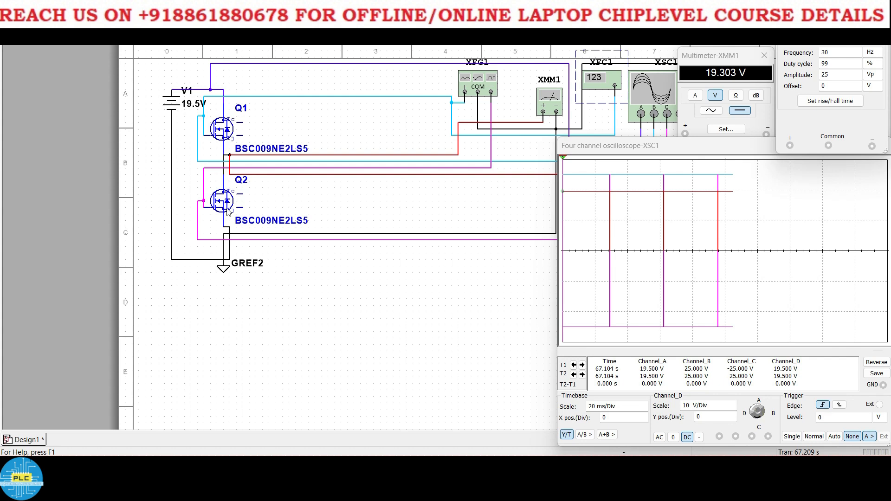
{"action": "mouse_move", "coordinate": [231, 267]}
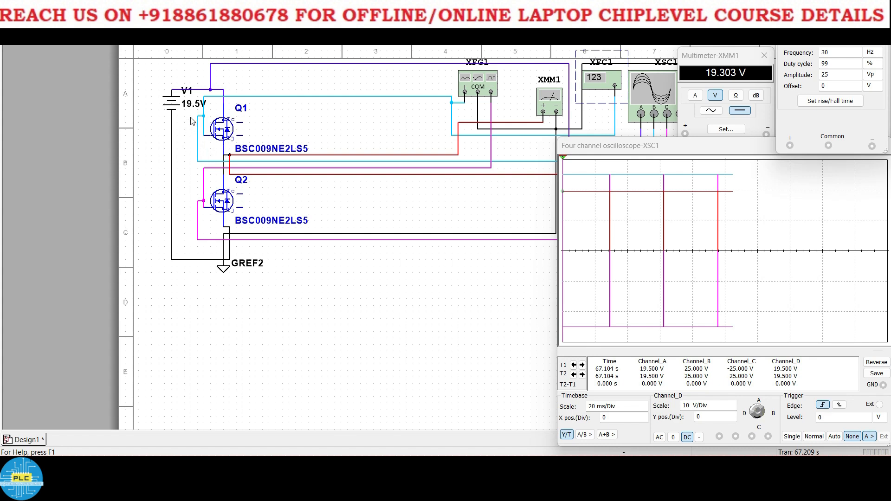
{"action": "mouse_move", "coordinate": [199, 215]}
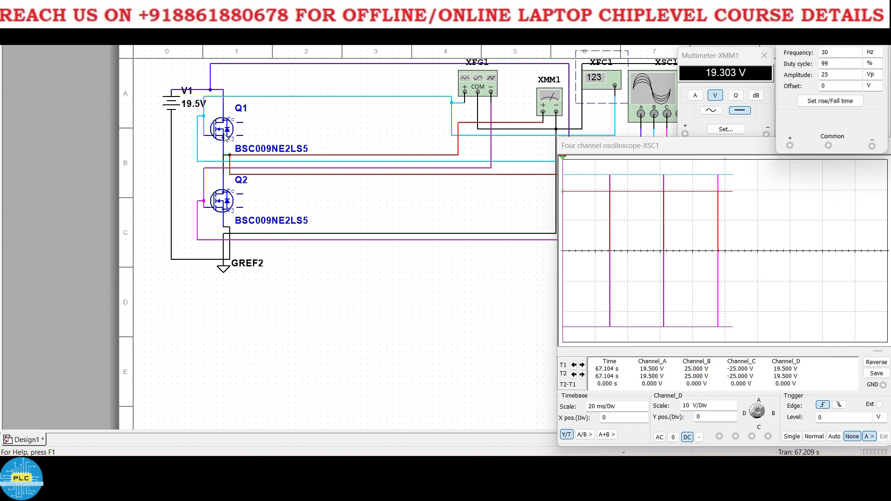
{"action": "mouse_move", "coordinate": [227, 142]}
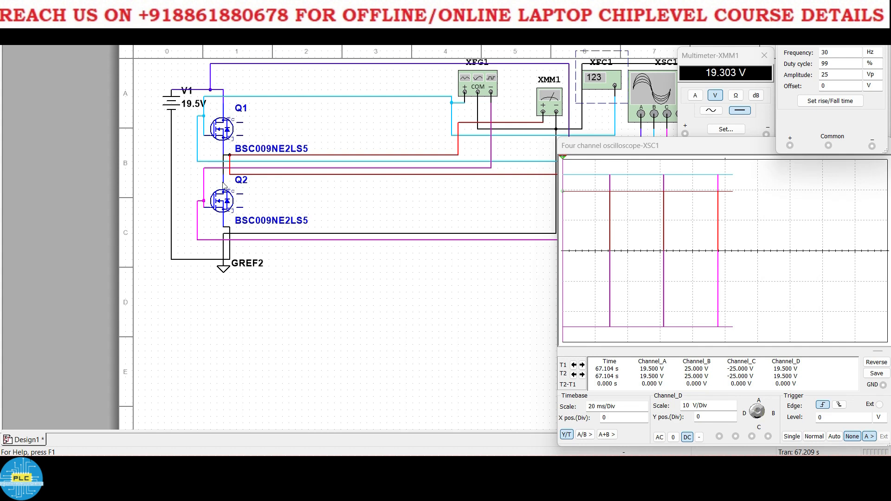
{"action": "mouse_move", "coordinate": [230, 138]}
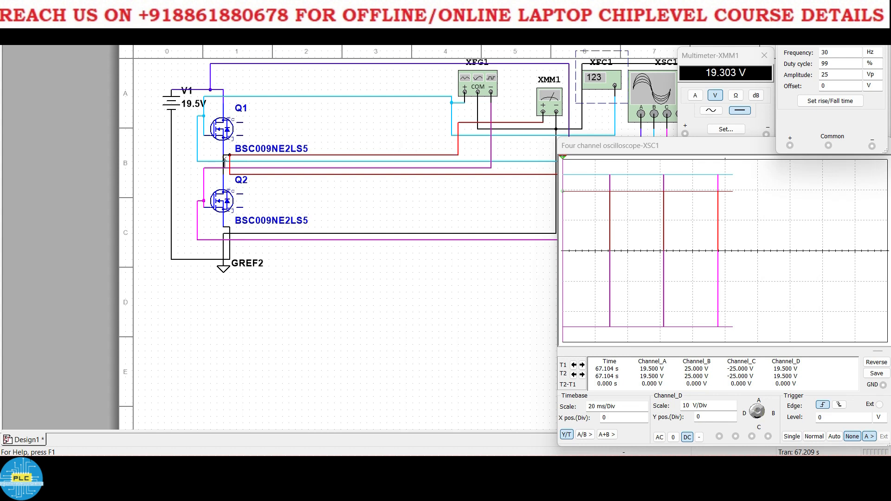
{"action": "mouse_move", "coordinate": [619, 146]}
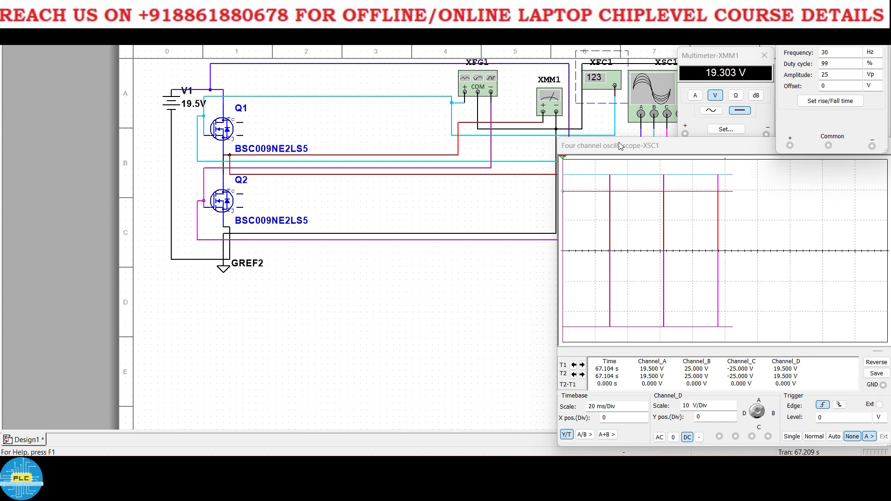
Drag the XSC1 oscilloscope and XMM1 multimeter windows away from the circuit wiring.
{"action": "left_click_drag", "start_coordinate": [610, 144], "coordinate": [623, 150]}
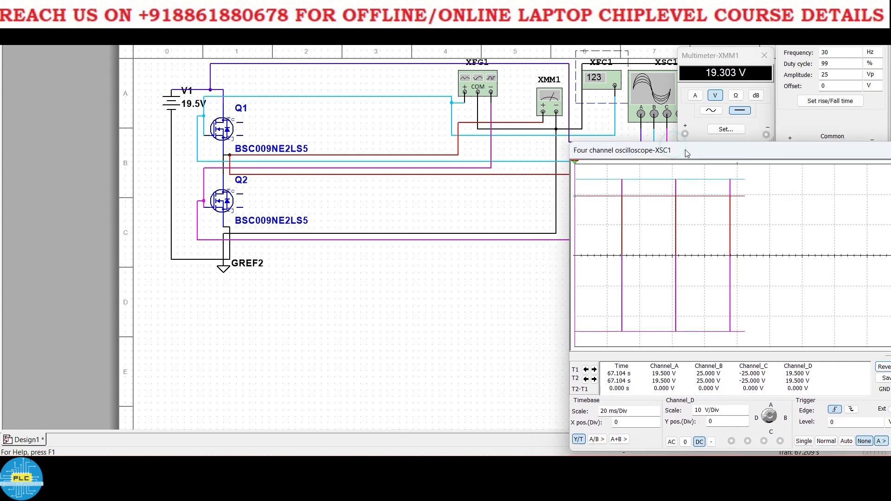
{"action": "left_click_drag", "start_coordinate": [625, 150], "coordinate": [626, 169]}
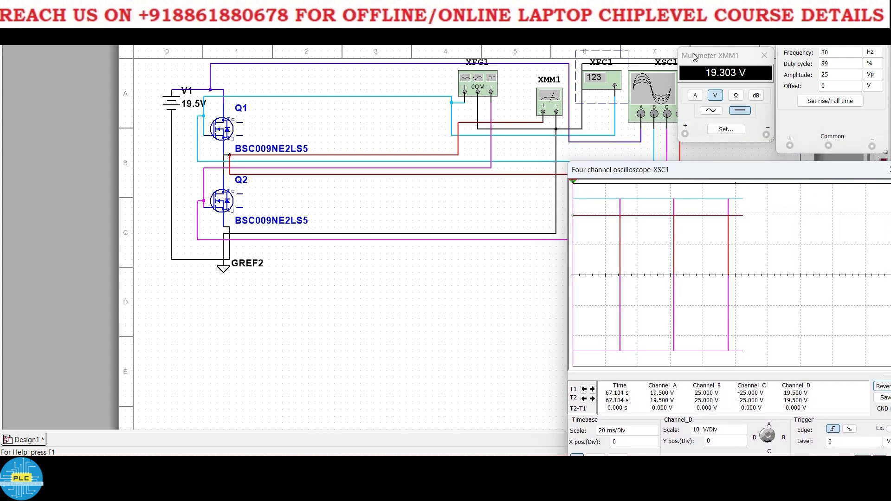
{"action": "left_click_drag", "start_coordinate": [711, 56], "coordinate": [734, 43]}
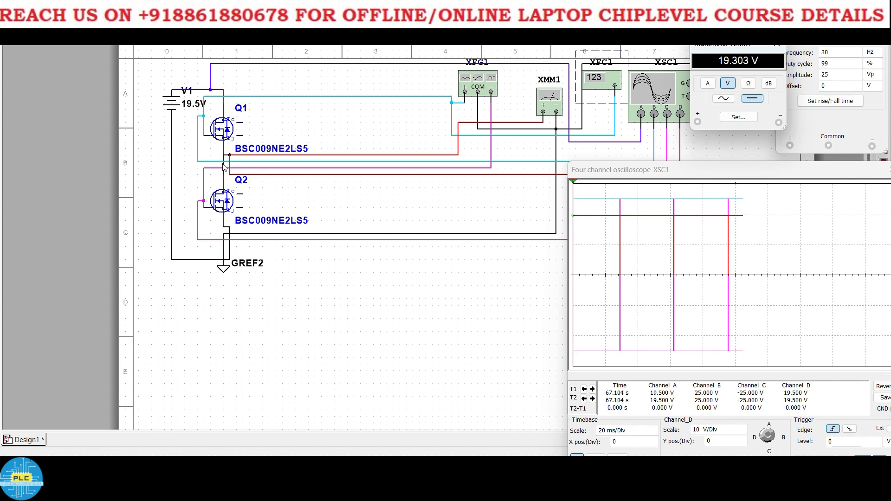
{"action": "mouse_move", "coordinate": [435, 137]}
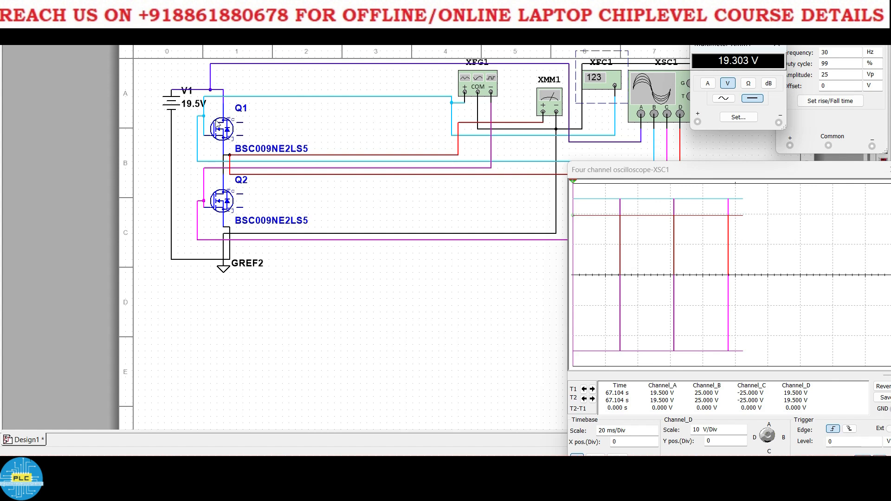
{"action": "mouse_move", "coordinate": [562, 146]}
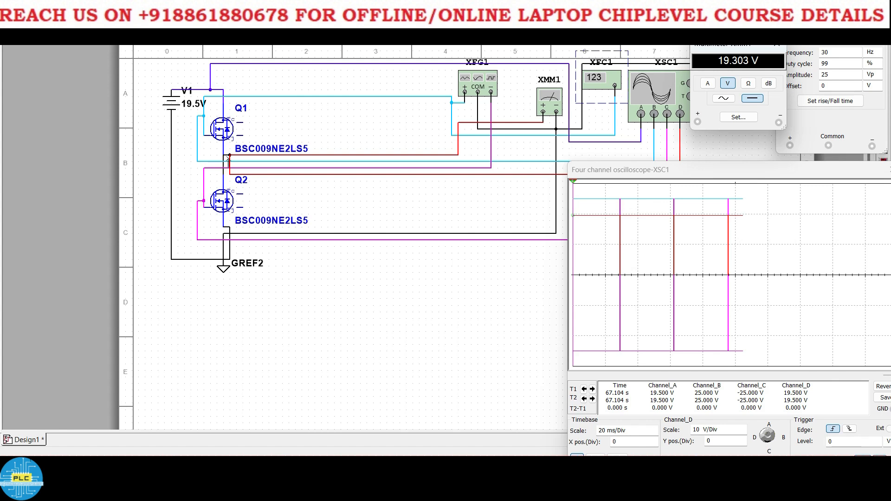
{"action": "mouse_move", "coordinate": [220, 170]}
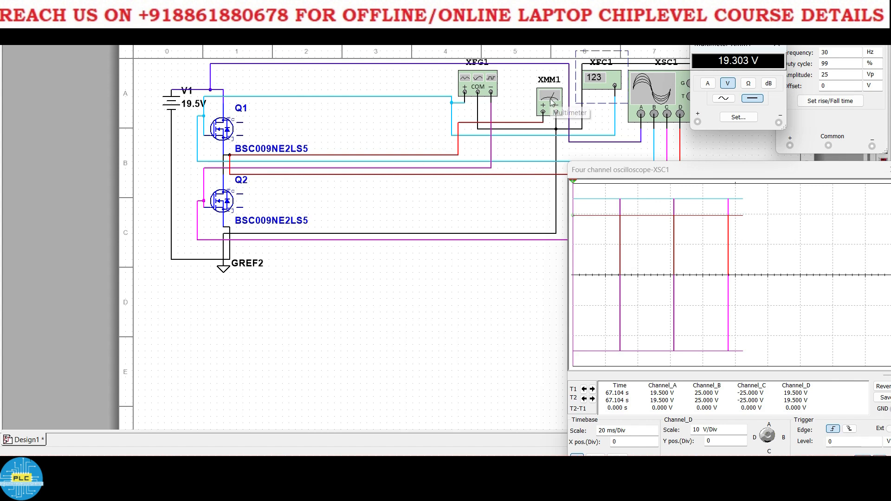
{"action": "mouse_move", "coordinate": [555, 126]}
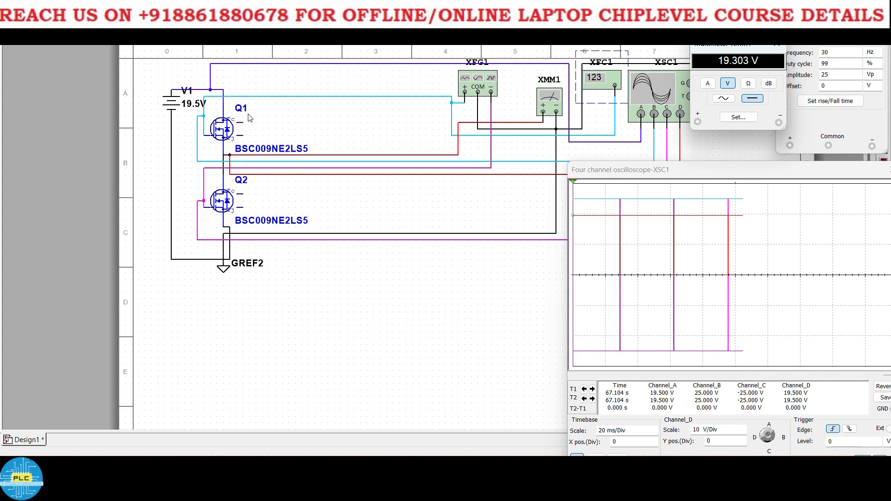
{"action": "mouse_move", "coordinate": [200, 137]}
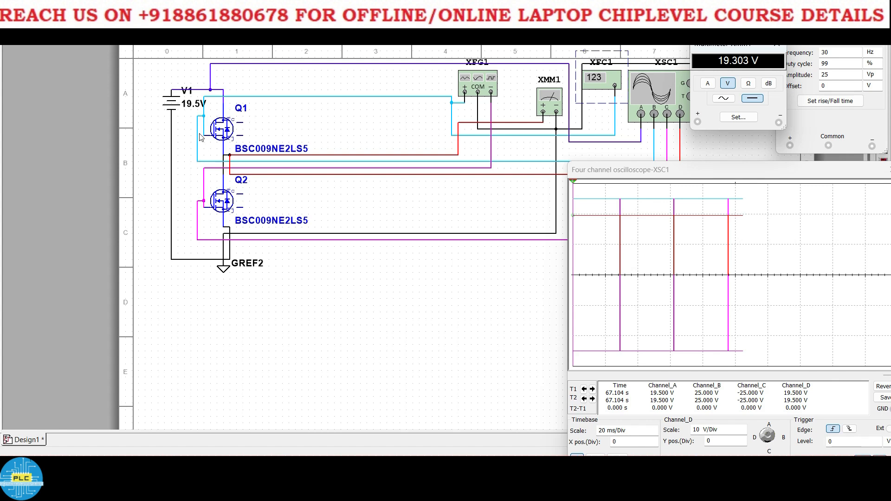
{"action": "mouse_move", "coordinate": [231, 209]}
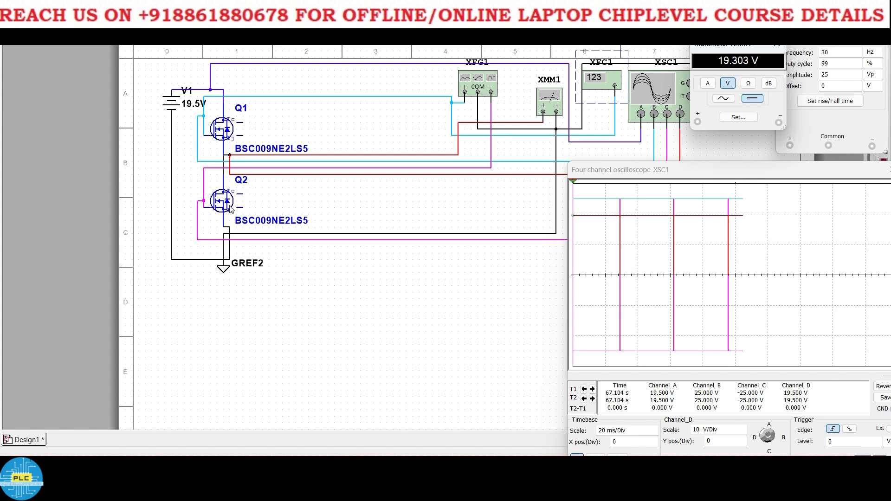
{"action": "mouse_move", "coordinate": [254, 159]}
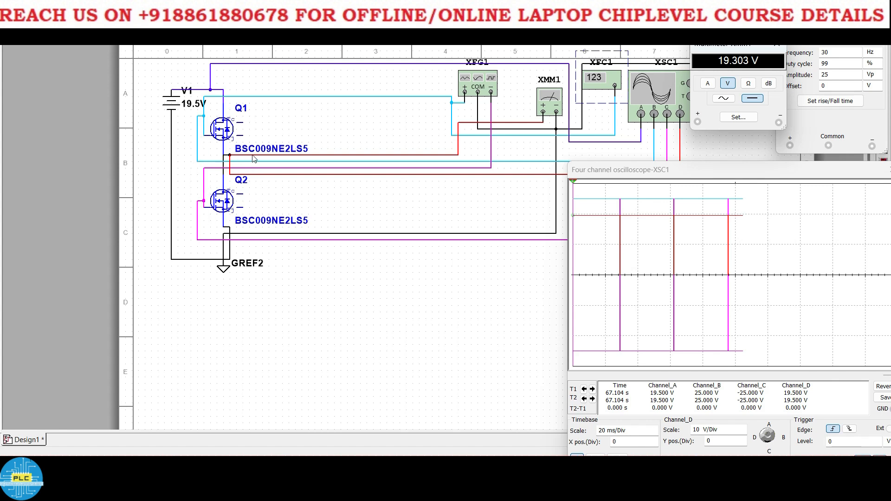
{"action": "mouse_move", "coordinate": [253, 166]}
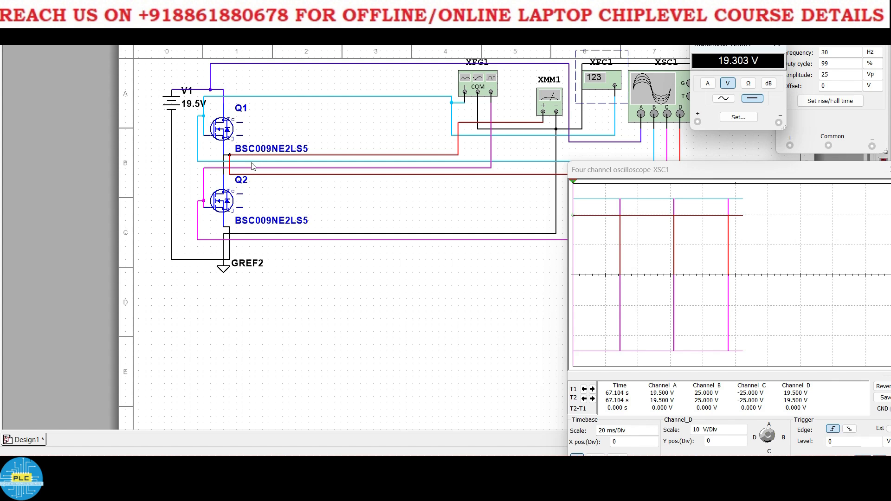
{"action": "mouse_move", "coordinate": [271, 188]}
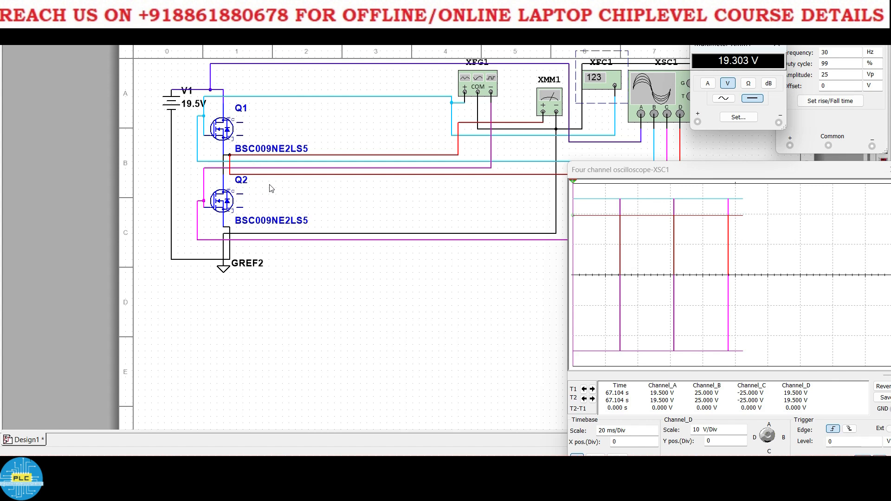
{"action": "mouse_move", "coordinate": [331, 188]}
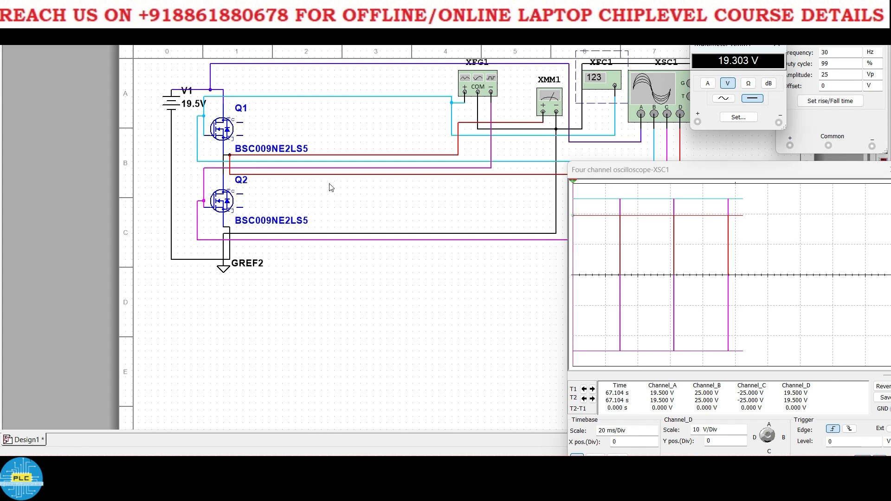
{"action": "mouse_move", "coordinate": [347, 189]}
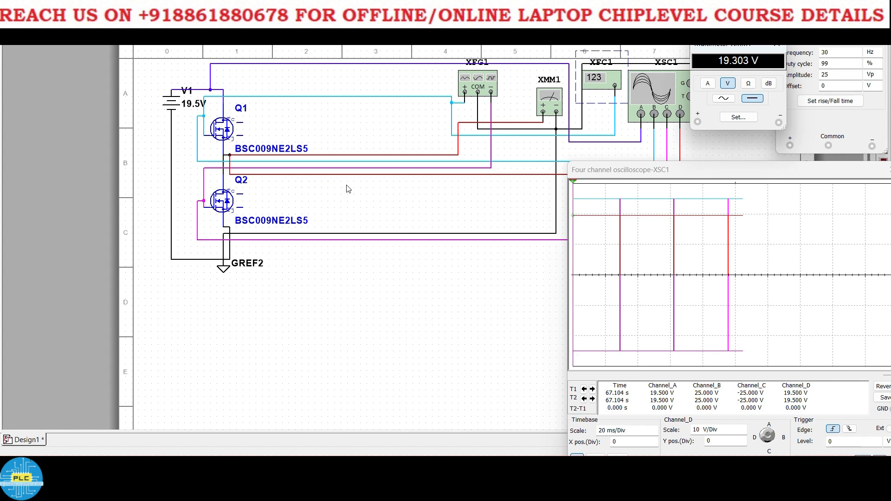
{"action": "mouse_move", "coordinate": [235, 239]}
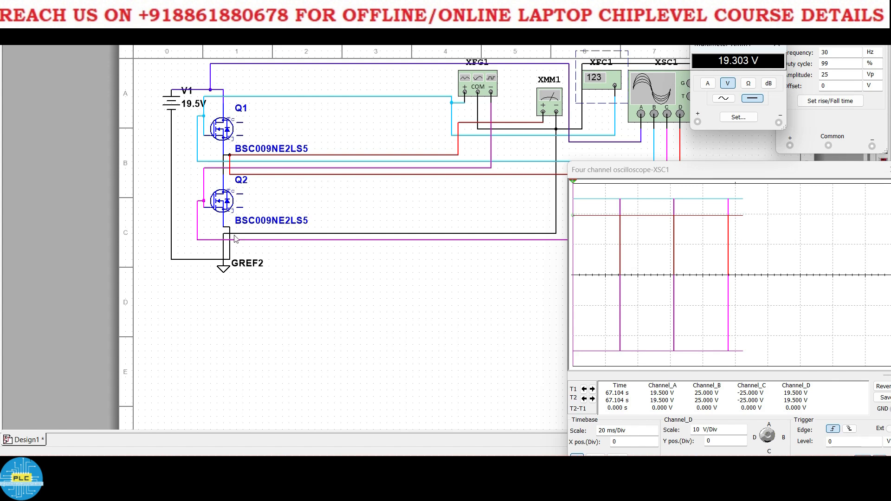
{"action": "mouse_move", "coordinate": [733, 171]}
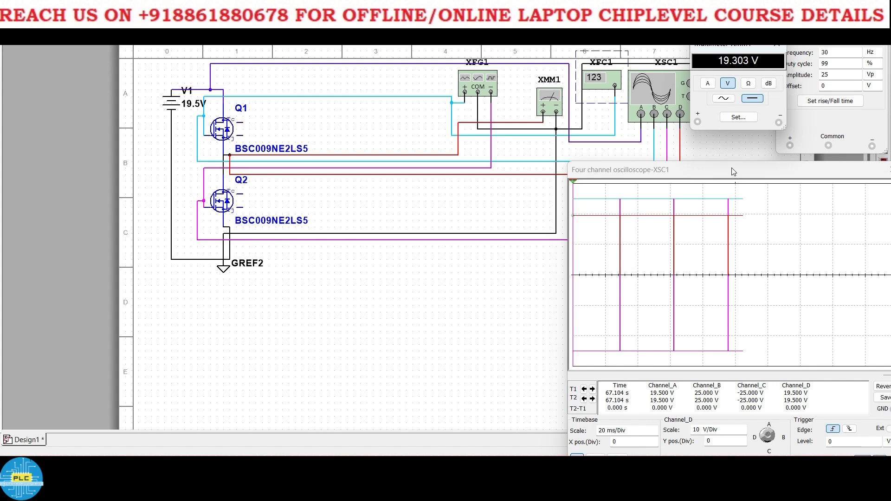
Nudge the oscilloscope window slightly while the simulation reruns with fresh traces.
{"action": "left_click_drag", "start_coordinate": [730, 171], "coordinate": [730, 168]}
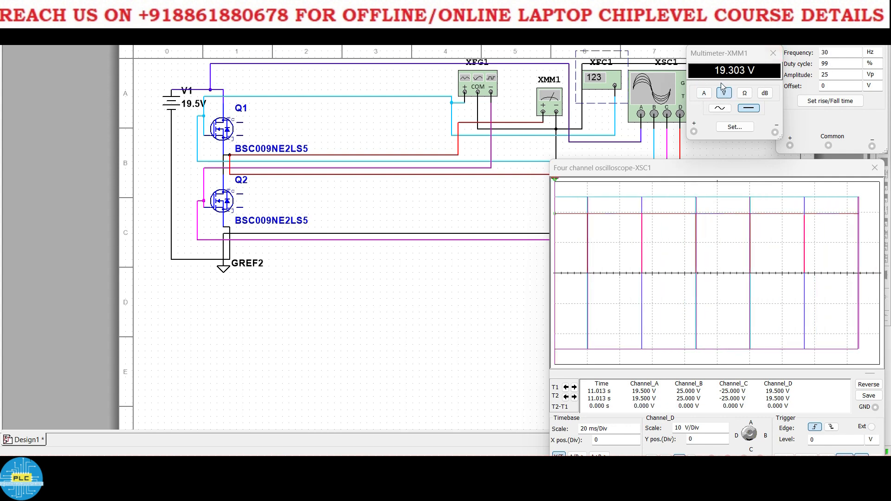
Step the XFG1 duty cycle down from 99% to 80%, dropping XMM1 to 15.598 V.
{"action": "left_click", "coordinate": [858, 62]}
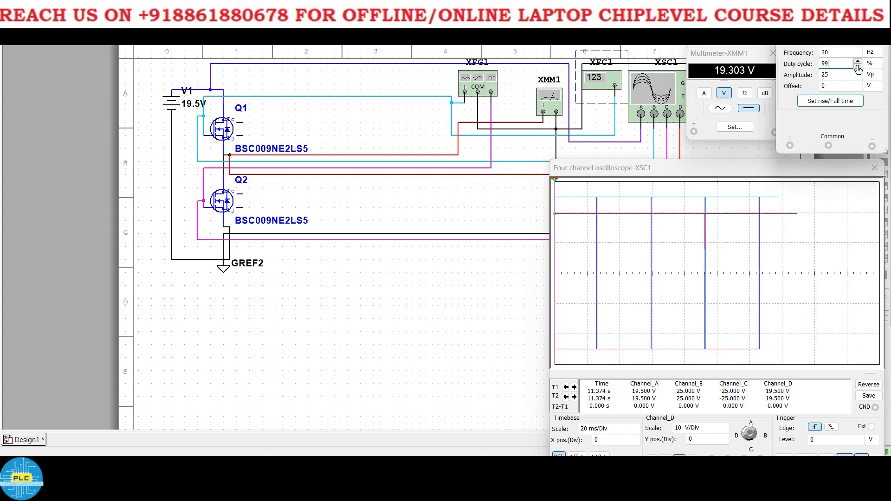
{"action": "left_click", "coordinate": [859, 66]}
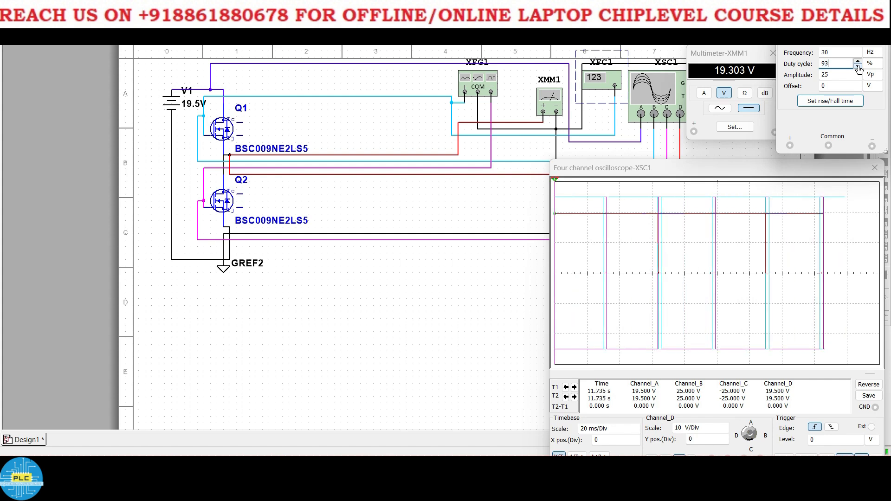
{"action": "left_click", "coordinate": [859, 66]}
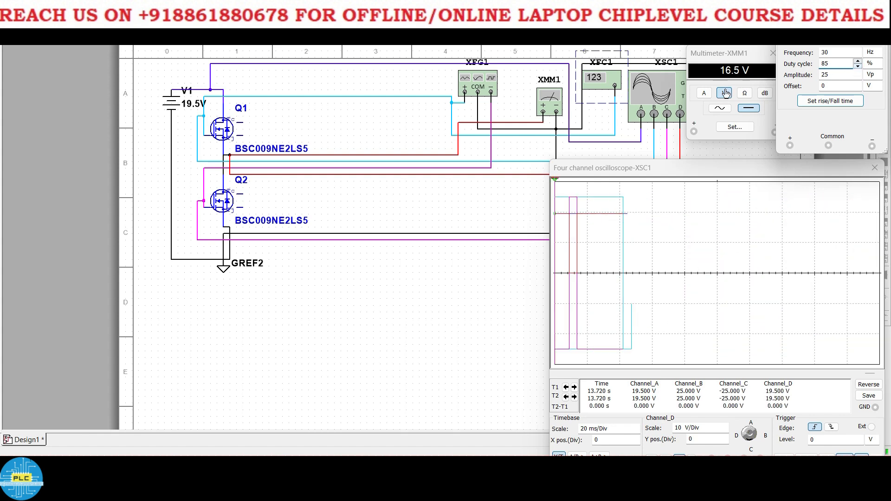
{"action": "left_click", "coordinate": [724, 92]}
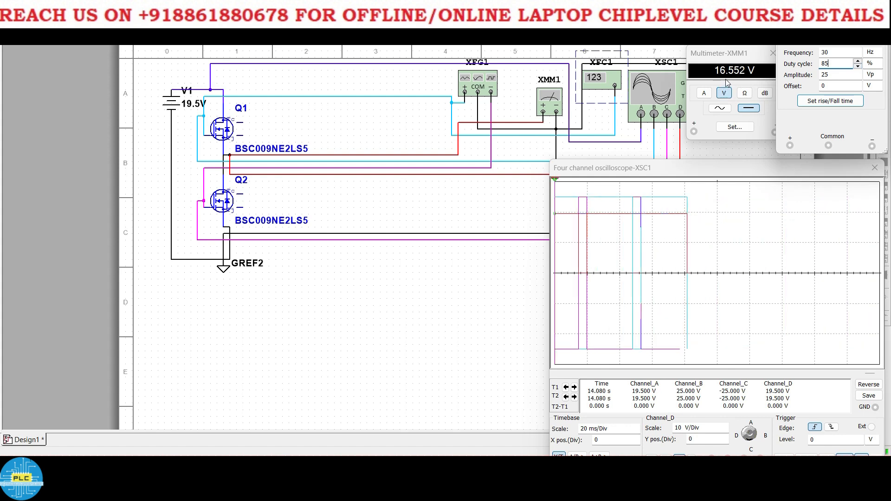
{"action": "left_click", "coordinate": [858, 66]}
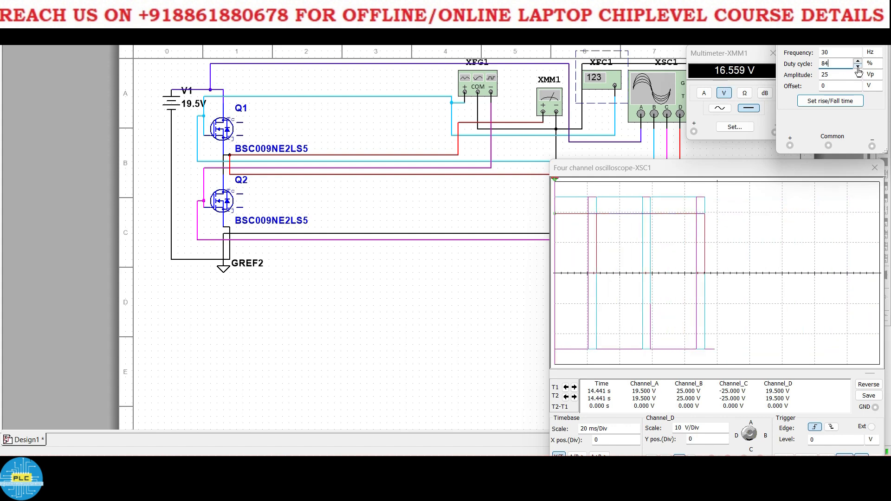
{"action": "left_click", "coordinate": [858, 66]}
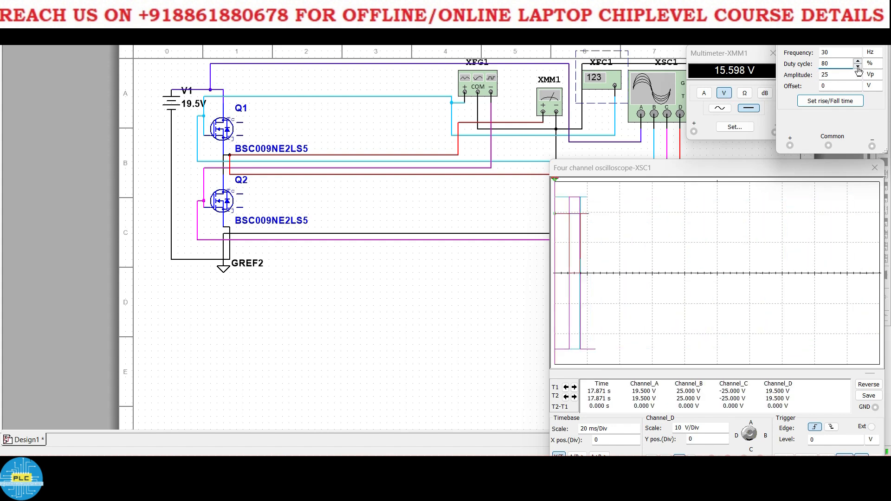
Lower the XFG1 duty cycle from 80% to 50%, bringing the meter to 9.748 V.
{"action": "left_click", "coordinate": [858, 66]}
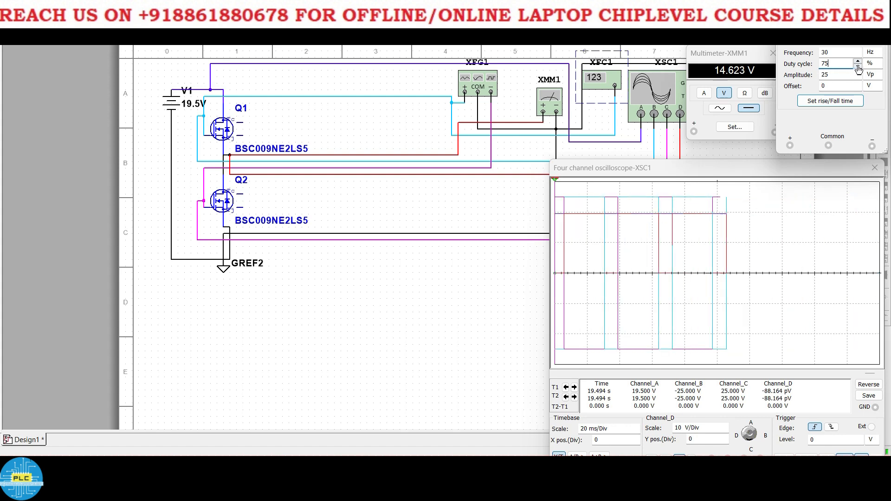
{"action": "left_click", "coordinate": [858, 66]}
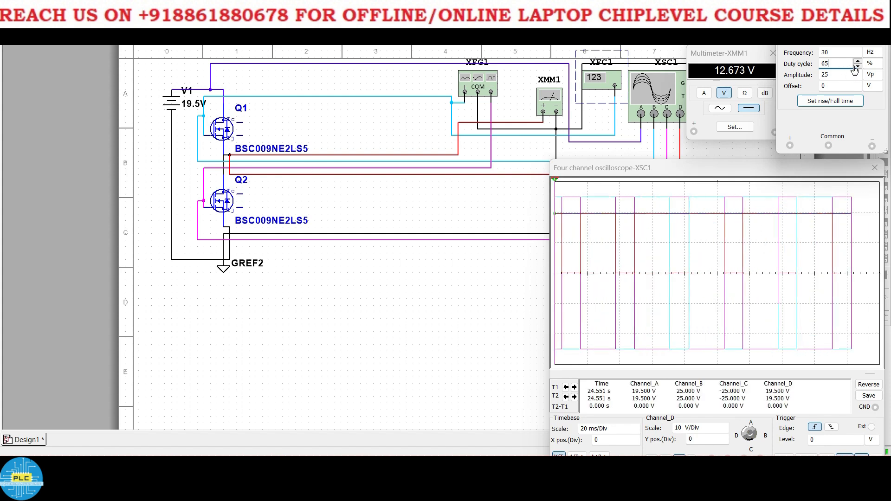
{"action": "left_click", "coordinate": [857, 66]}
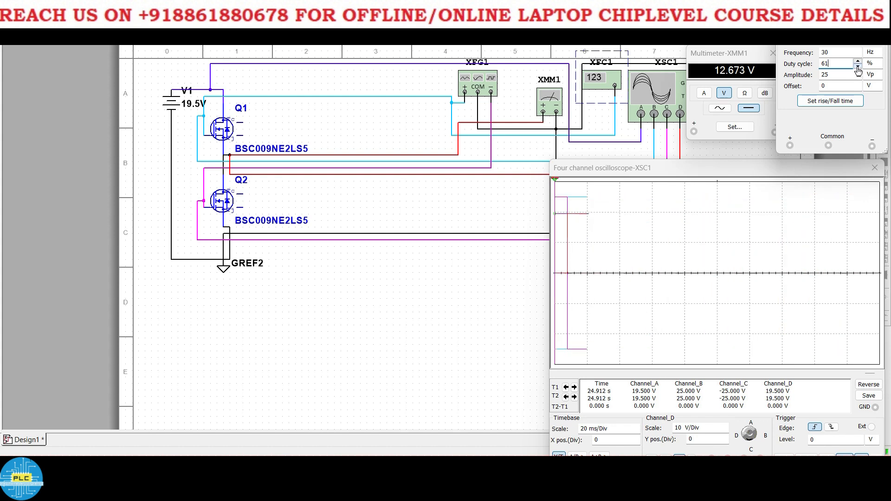
{"action": "left_click", "coordinate": [858, 66]}
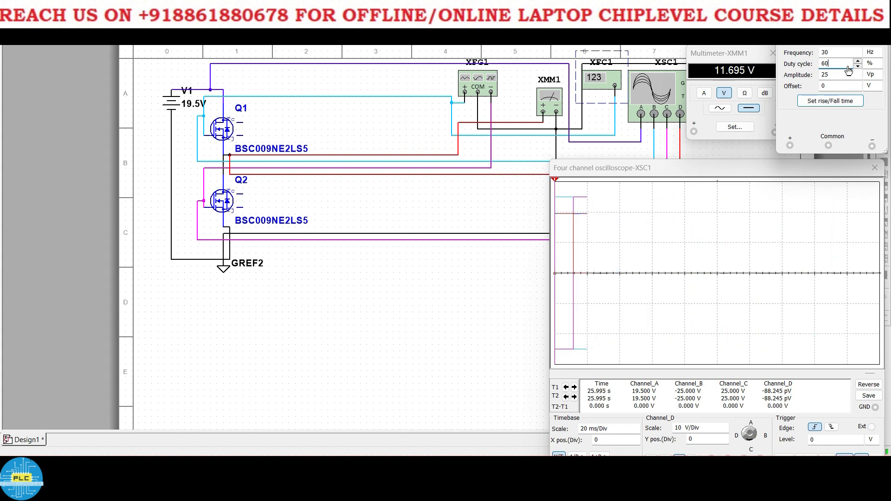
{"action": "left_click", "coordinate": [858, 67]}
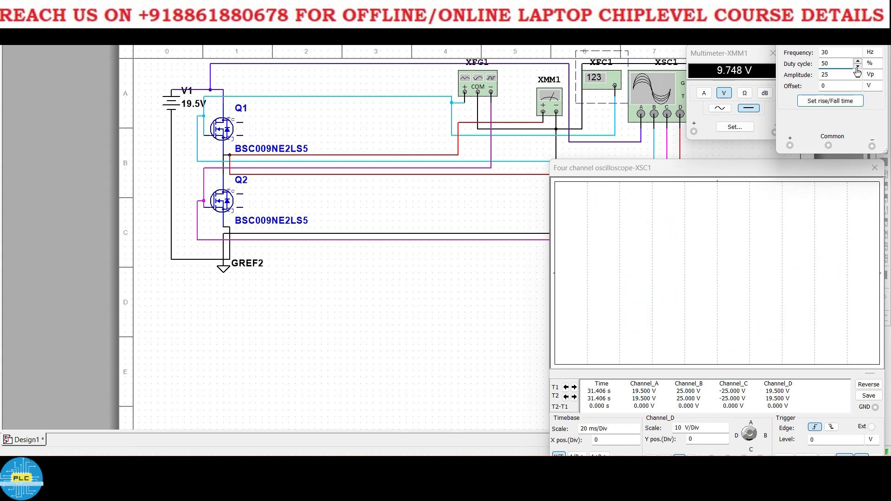
Continue lowering the duty cycle from 40% to 27%, meter now reading 5.267 V.
{"action": "type", "text": "45"}
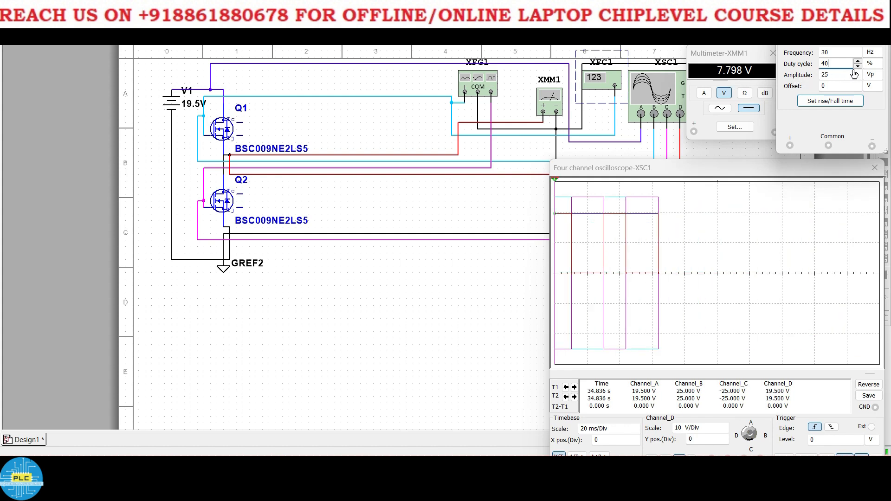
{"action": "left_click", "coordinate": [859, 65]}
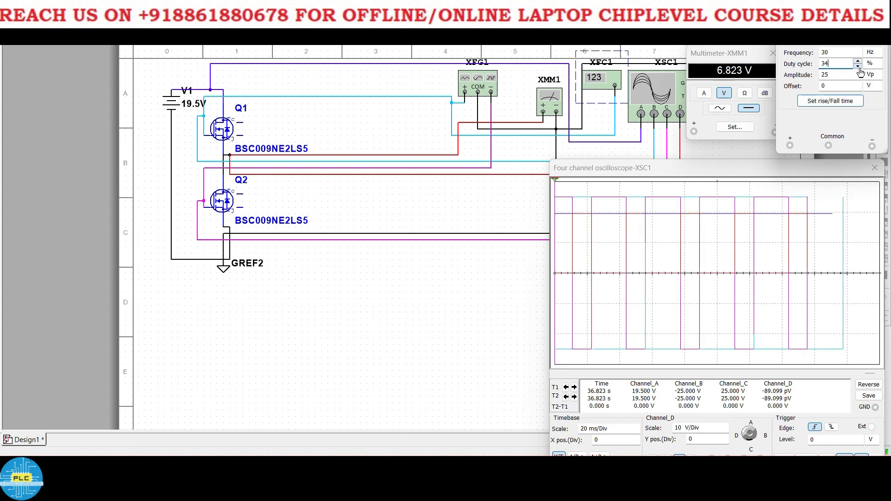
{"action": "left_click", "coordinate": [858, 66]}
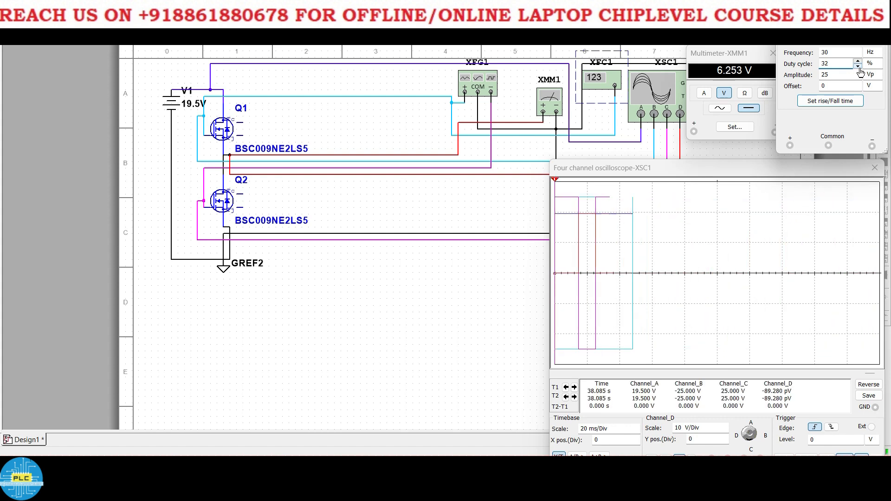
{"action": "left_click", "coordinate": [859, 66]}
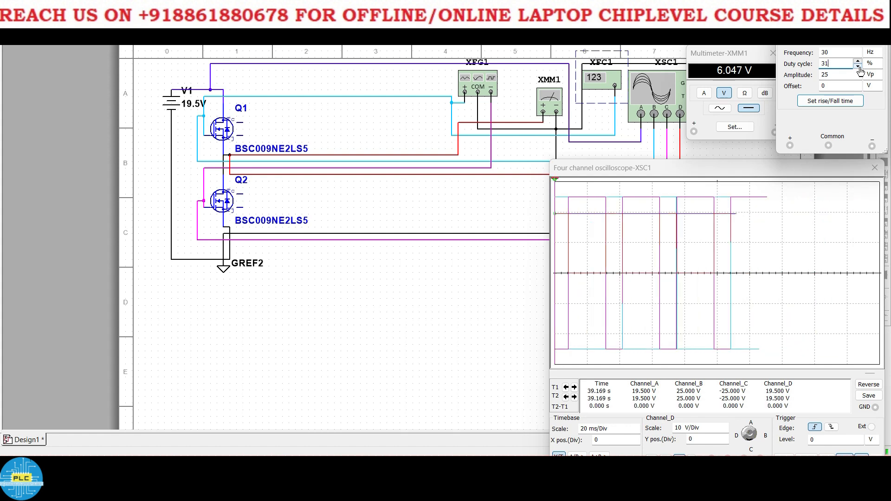
{"action": "left_click", "coordinate": [859, 66]}
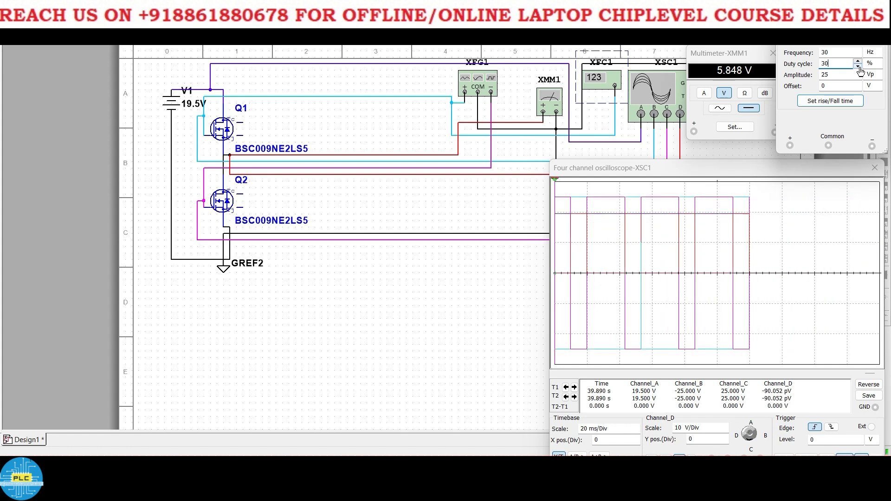
{"action": "left_click", "coordinate": [859, 67]}
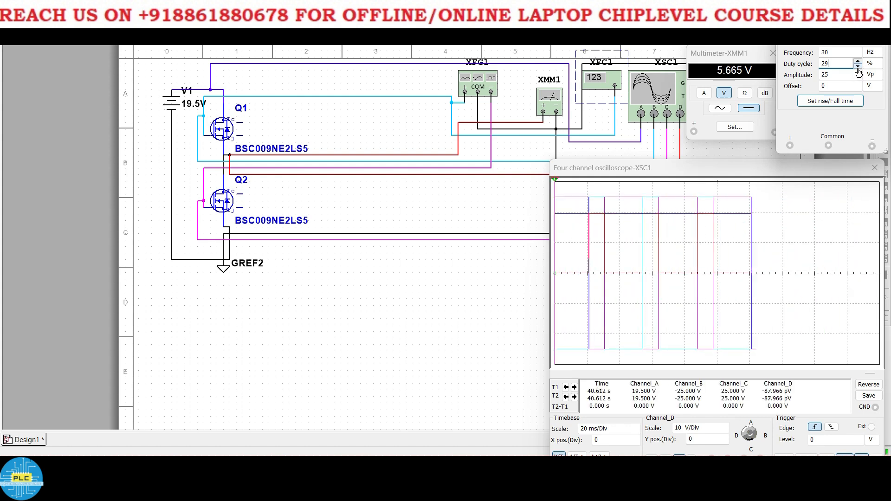
{"action": "left_click", "coordinate": [858, 66]}
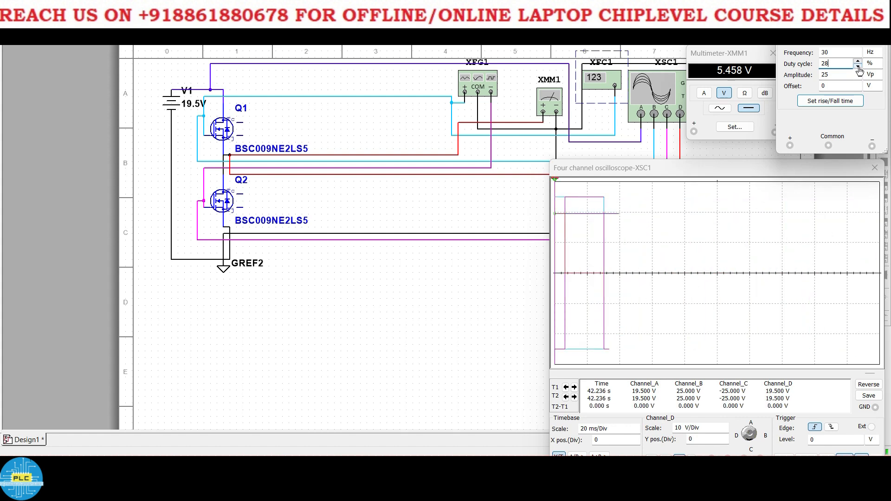
{"action": "left_click", "coordinate": [859, 66]}
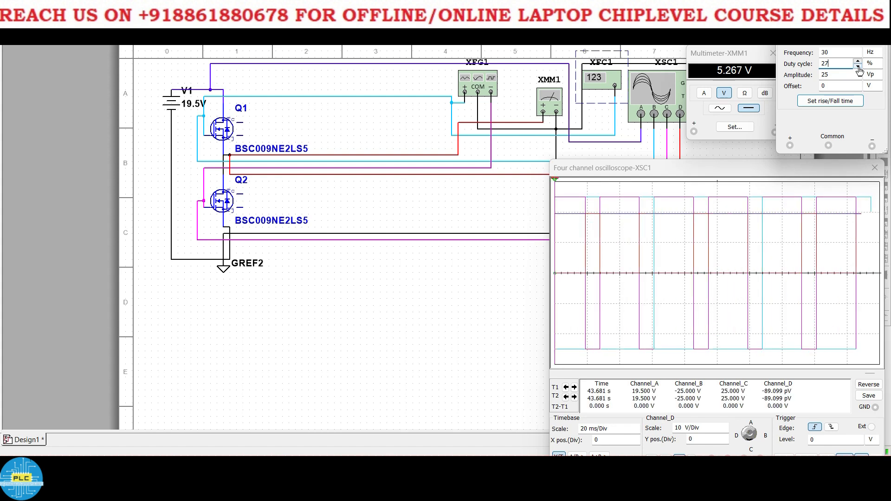
Keep stepping the XFG1 duty cycle down to 18%, with the meter at 3.508 V.
{"action": "left_click", "coordinate": [858, 61]}
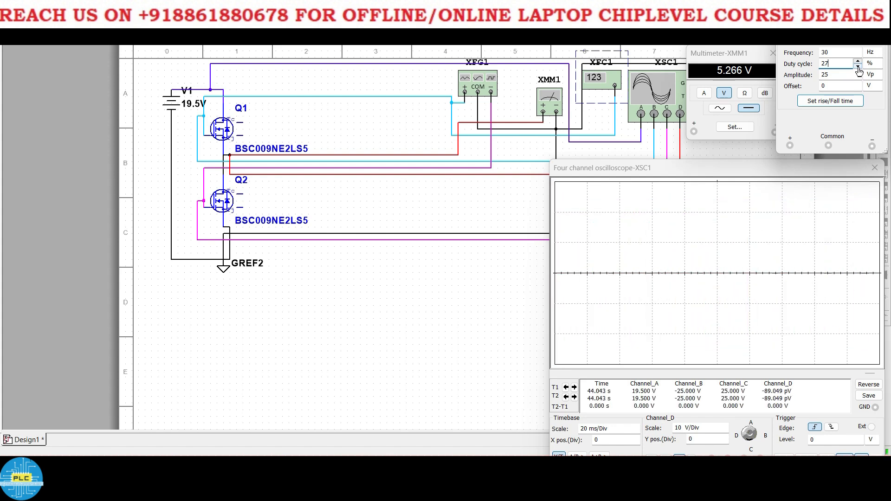
{"action": "left_click", "coordinate": [859, 65]}
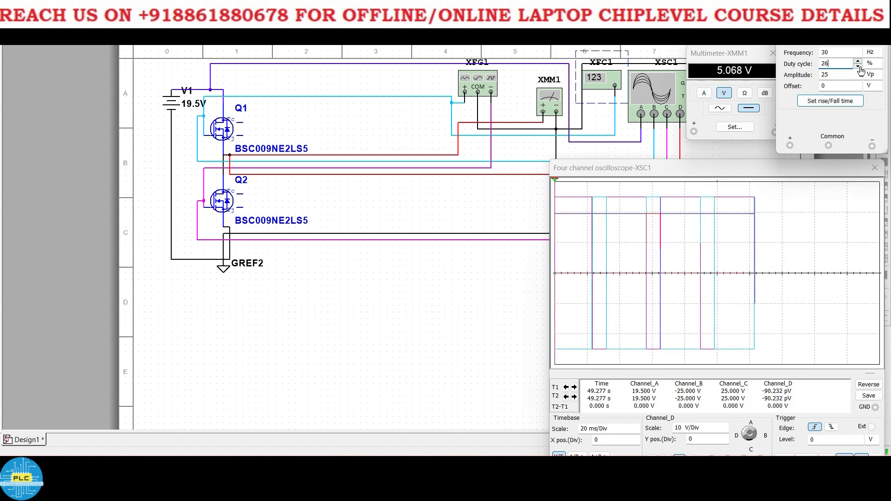
{"action": "left_click", "coordinate": [859, 66]}
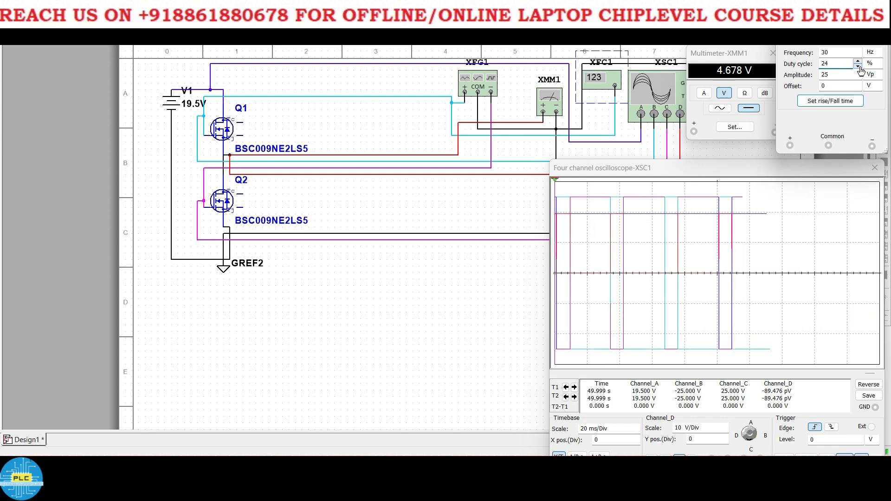
{"action": "left_click", "coordinate": [859, 66]}
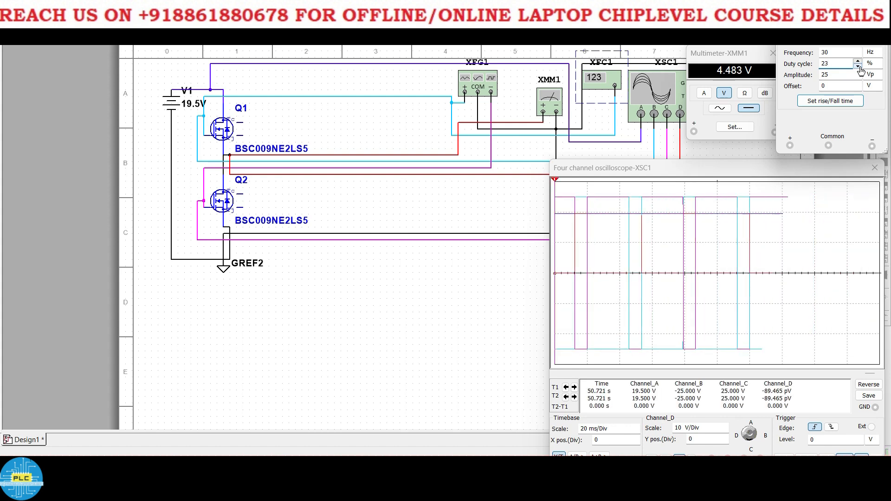
{"action": "type", "text": "10"}
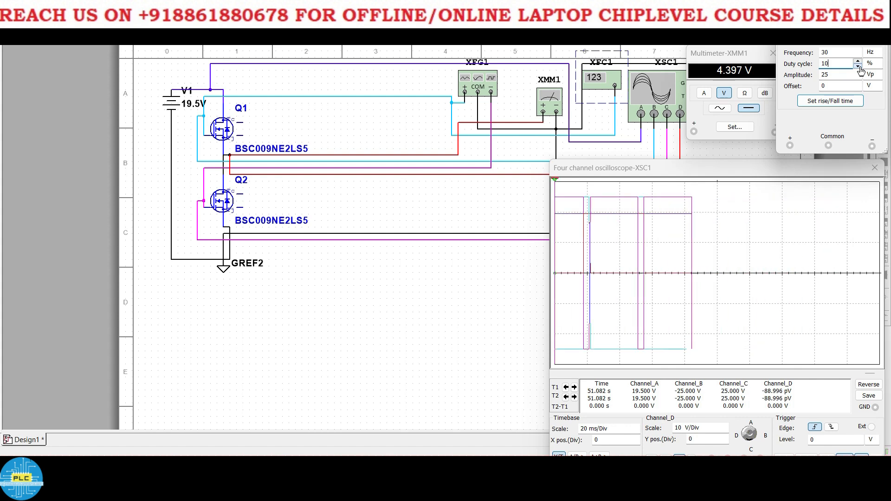
{"action": "left_click", "coordinate": [858, 66]}
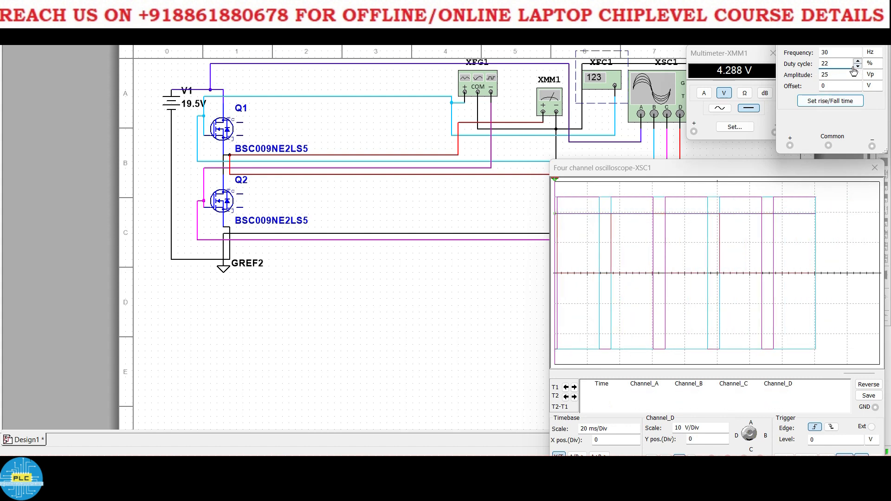
{"action": "left_click", "coordinate": [859, 66]}
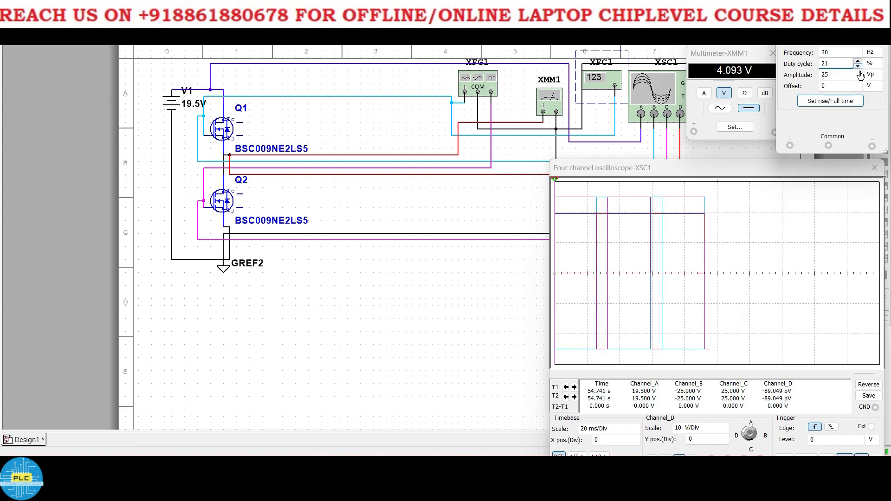
{"action": "left_click", "coordinate": [859, 65]}
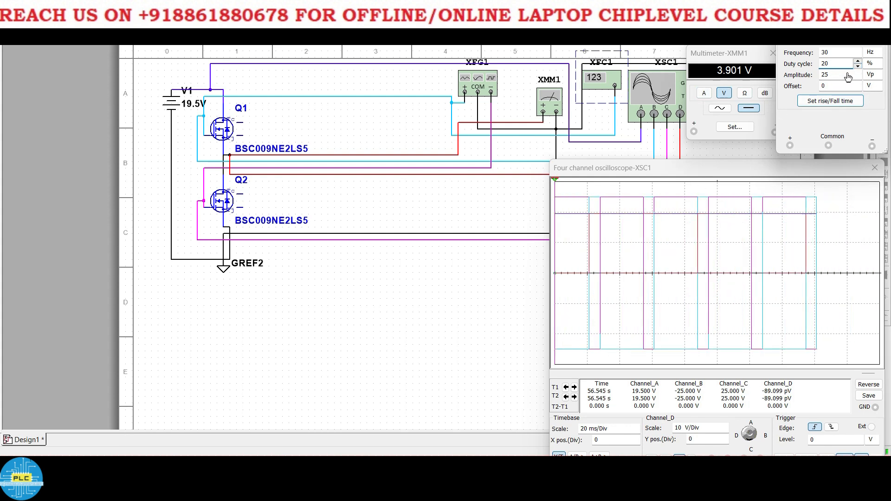
{"action": "left_click", "coordinate": [859, 66]}
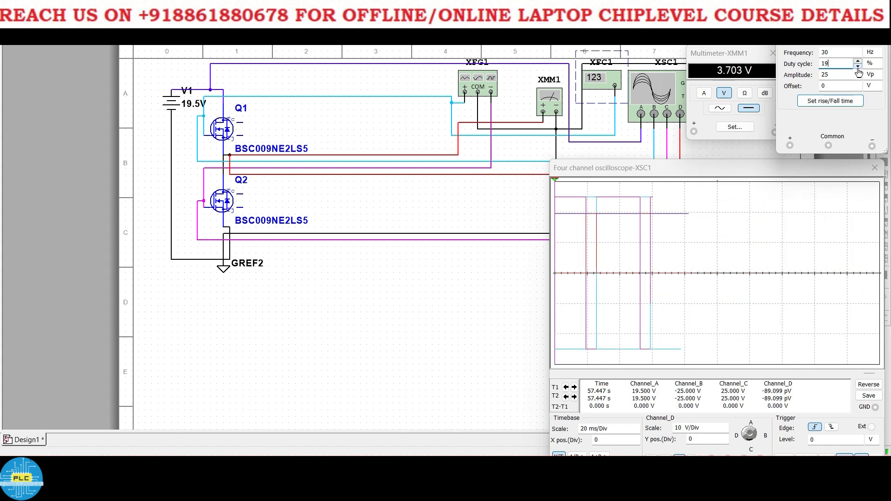
{"action": "left_click", "coordinate": [858, 66]}
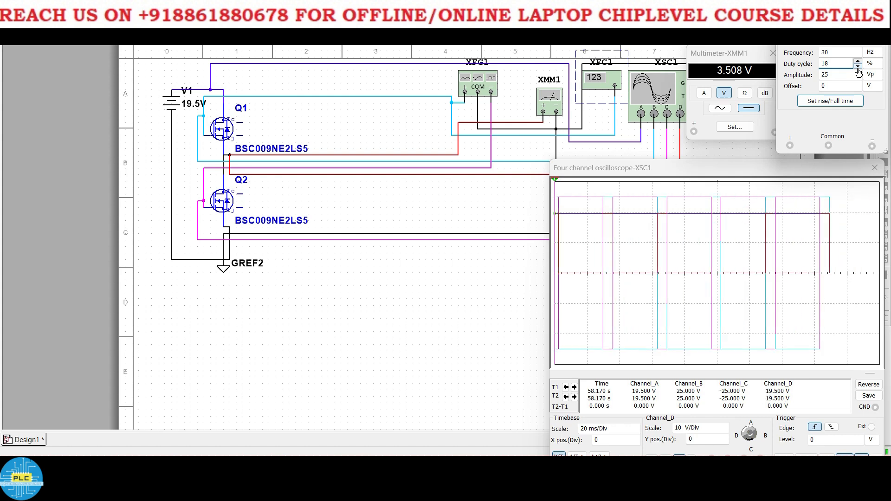
Step the duty cycle from 17% down to 8%, meter settling near 1.75 V.
{"action": "left_click", "coordinate": [858, 66]}
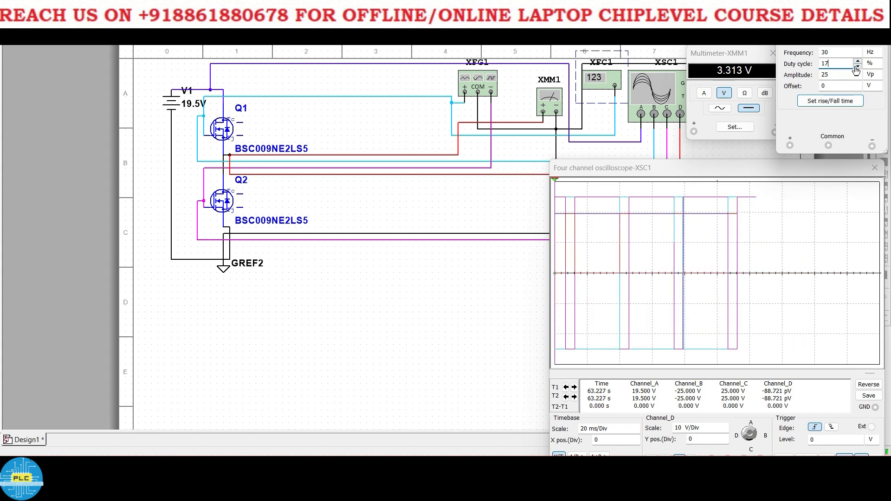
{"action": "left_click", "coordinate": [858, 66]}
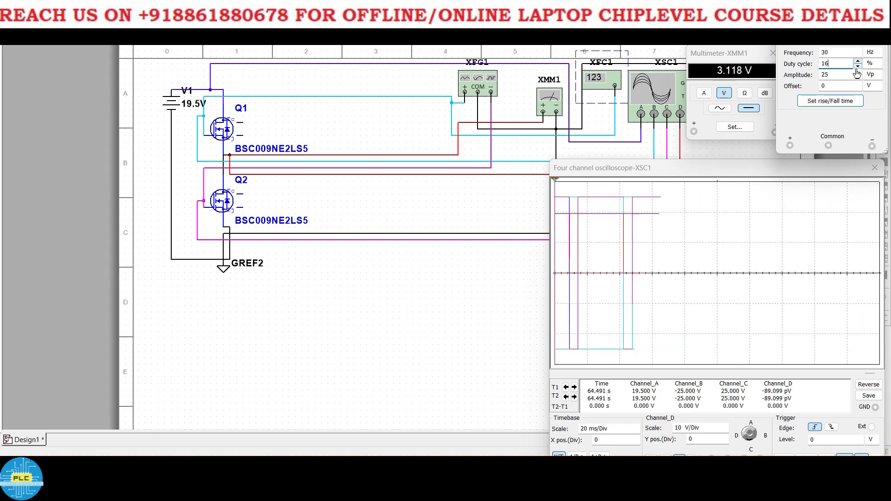
{"action": "left_click", "coordinate": [859, 66]}
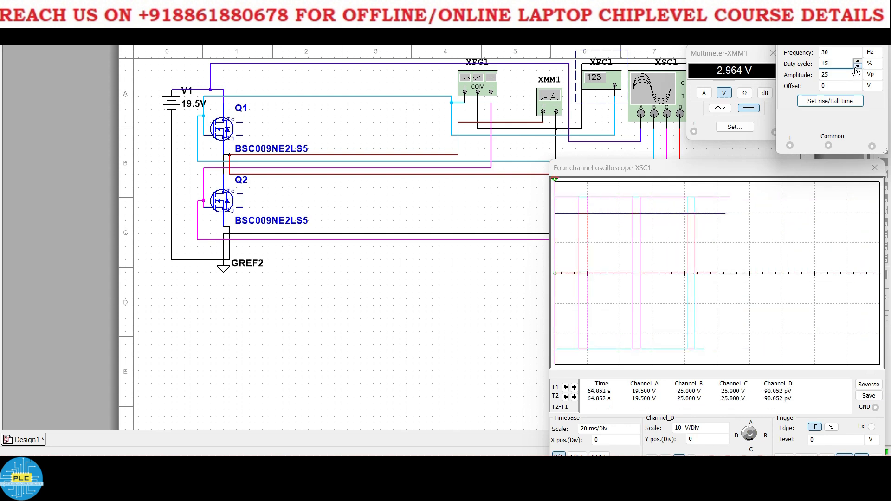
{"action": "left_click", "coordinate": [859, 66]}
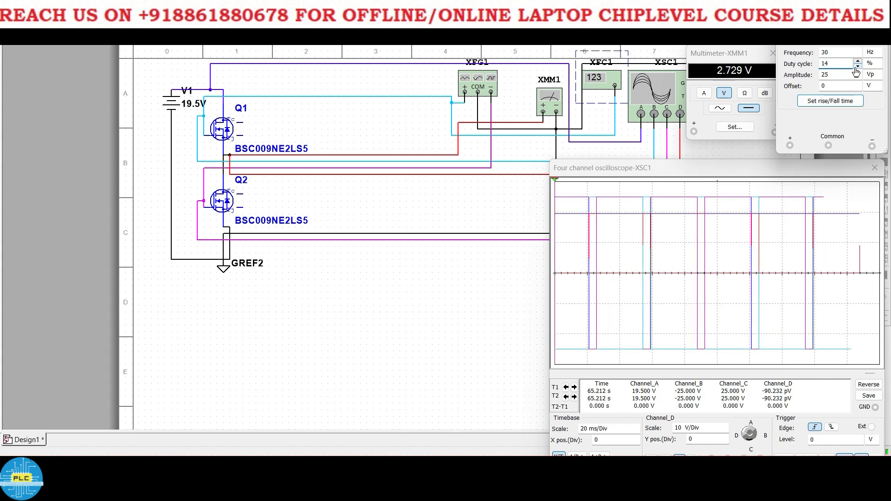
{"action": "left_click", "coordinate": [858, 65]}
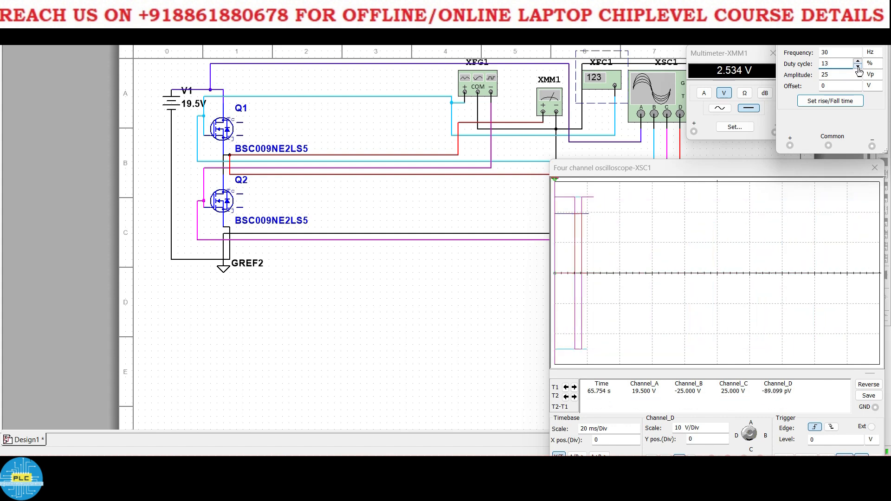
{"action": "left_click", "coordinate": [859, 66]}
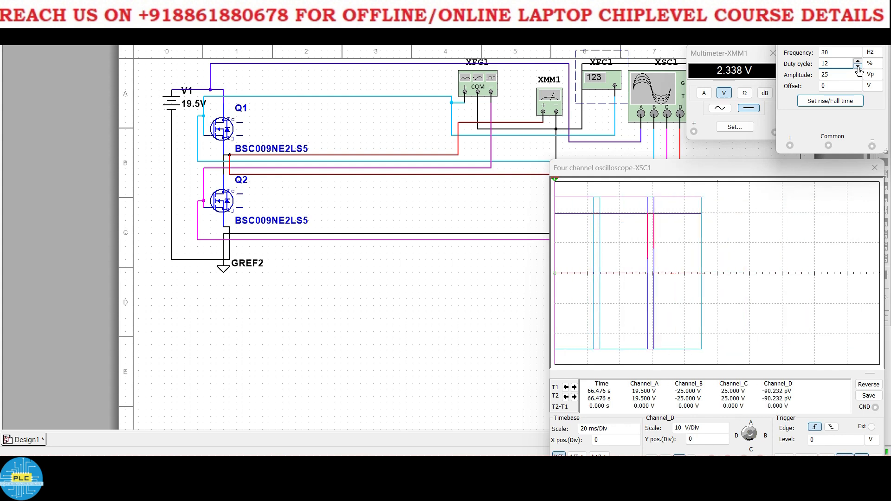
{"action": "left_click", "coordinate": [859, 66]}
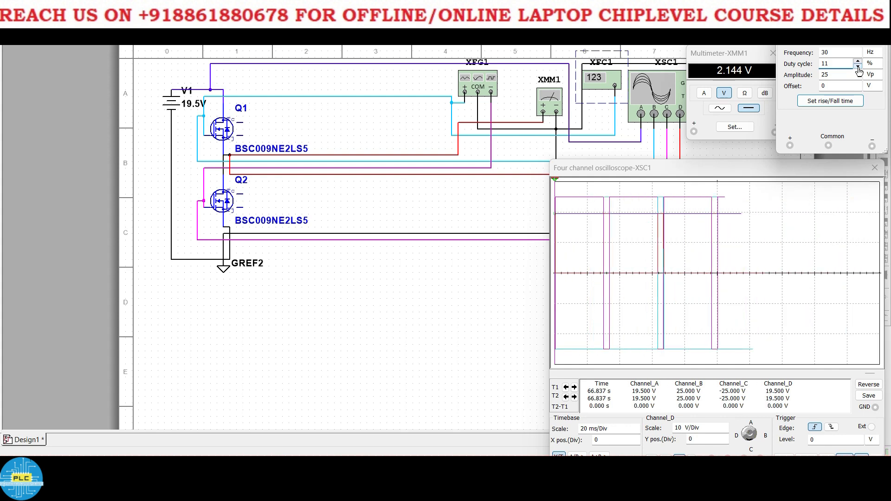
{"action": "left_click", "coordinate": [858, 66]}
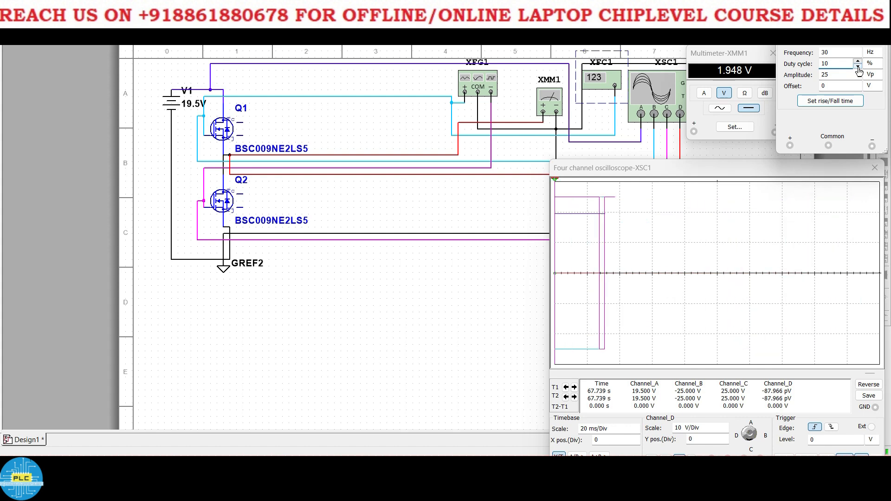
{"action": "left_click", "coordinate": [859, 66]}
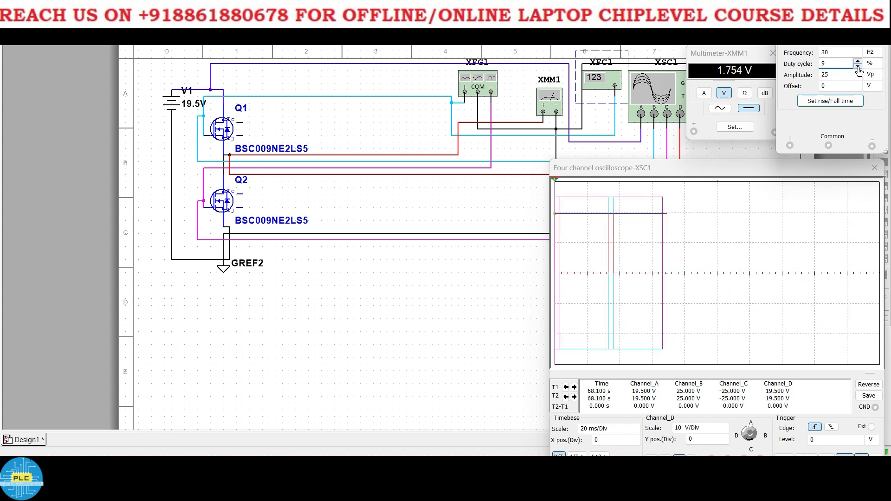
{"action": "left_click", "coordinate": [859, 66]}
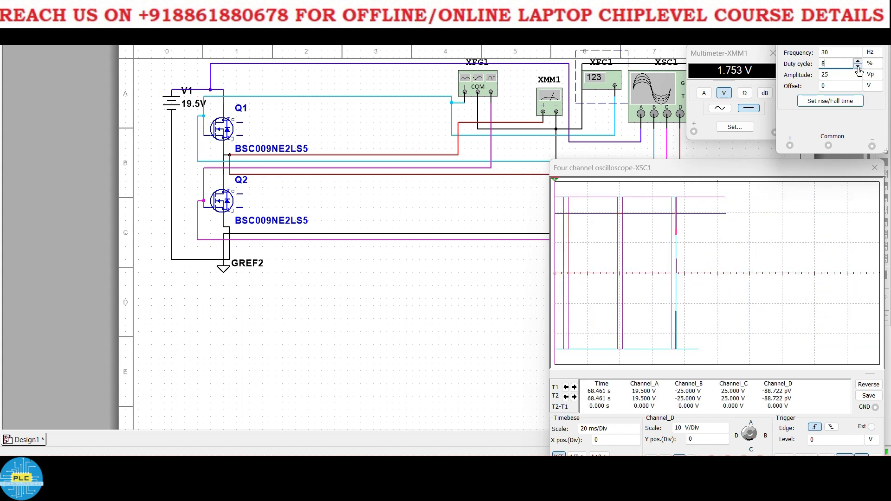